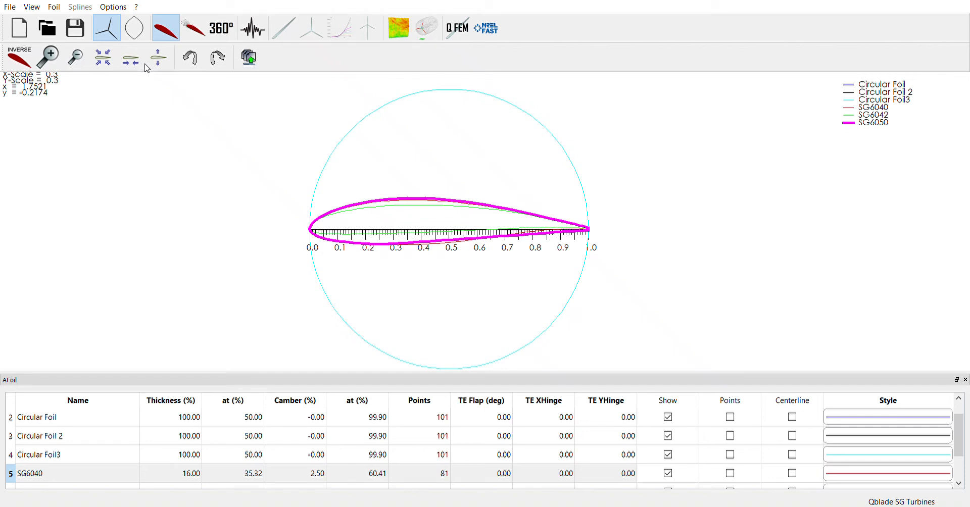
mouse_move(622, 187)
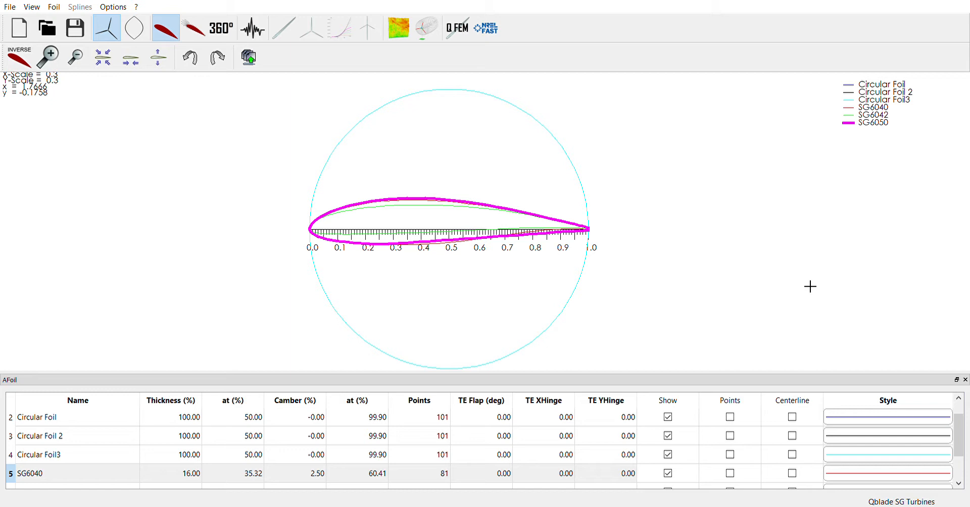
mouse_move(815, 286)
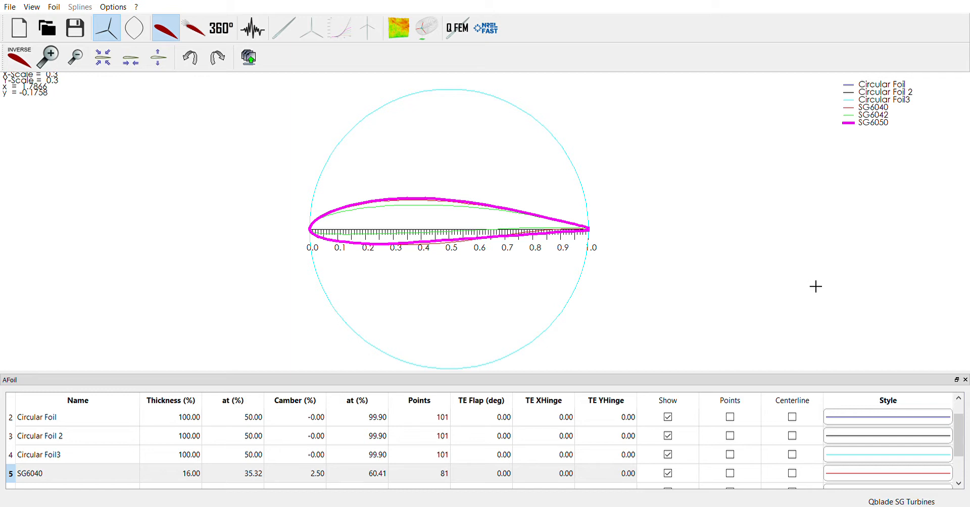
mouse_move(565, 247)
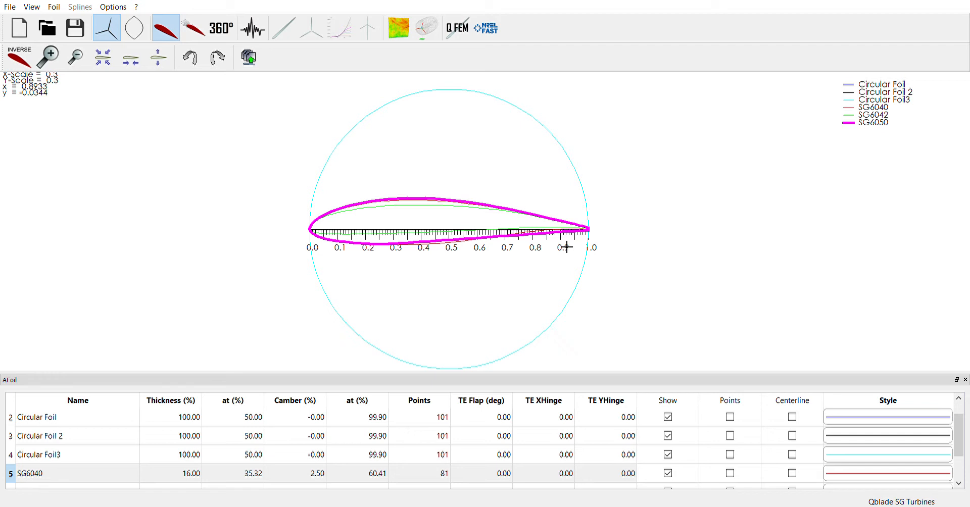
mouse_move(608, 37)
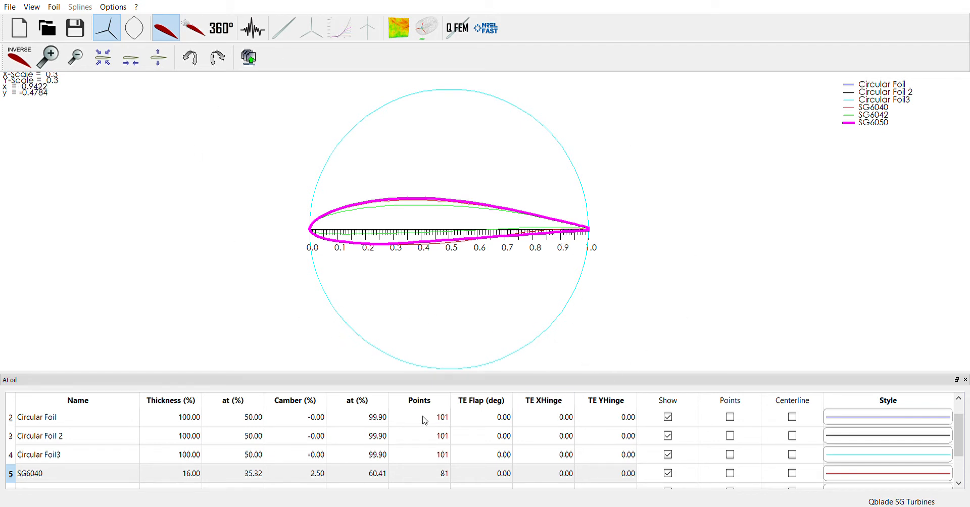
mouse_move(408, 304)
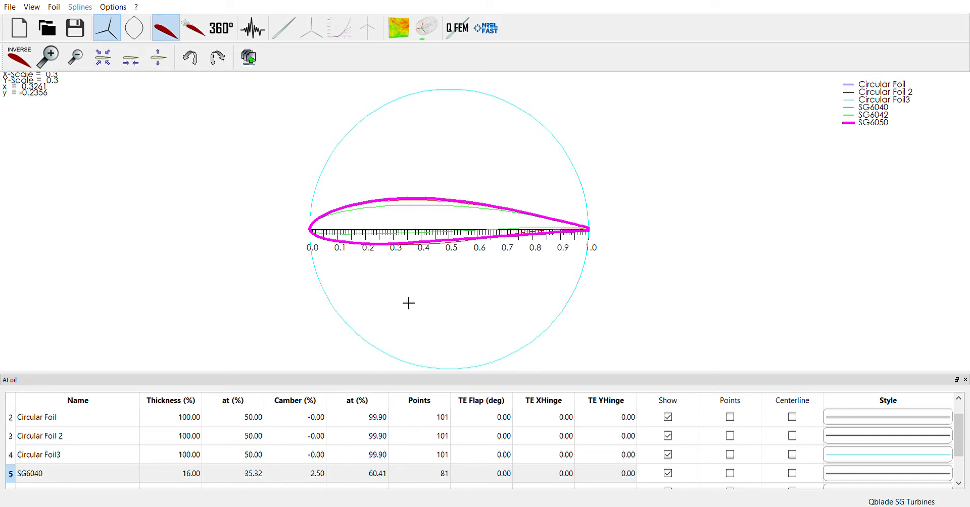
mouse_move(335, 221)
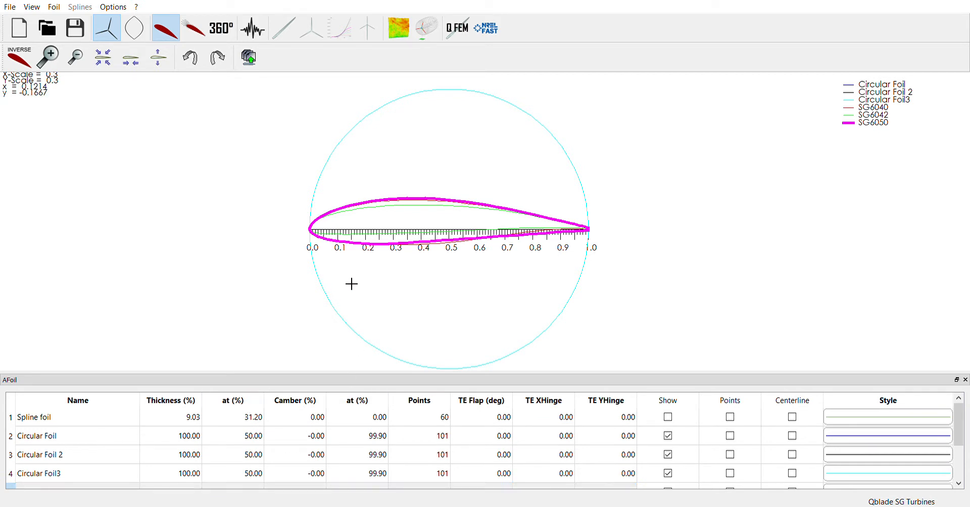
mouse_move(322, 172)
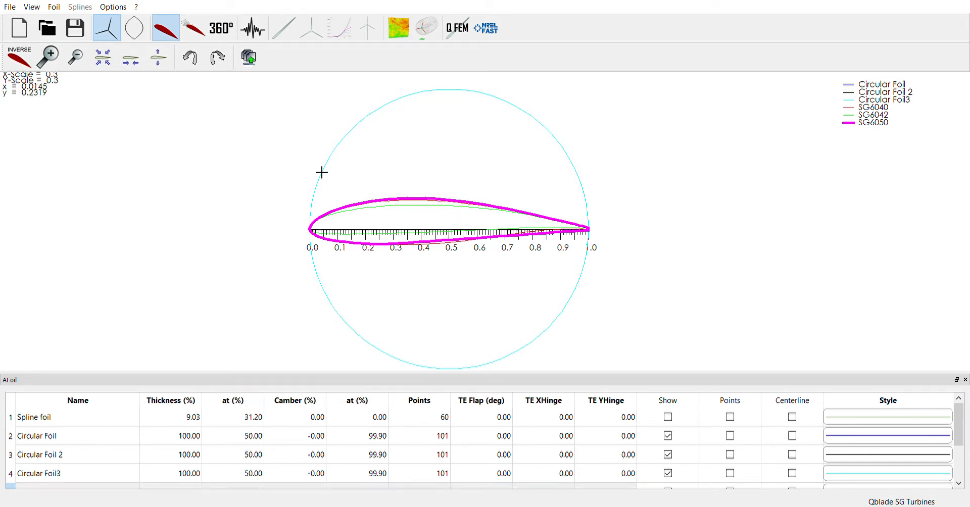
mouse_move(445, 115)
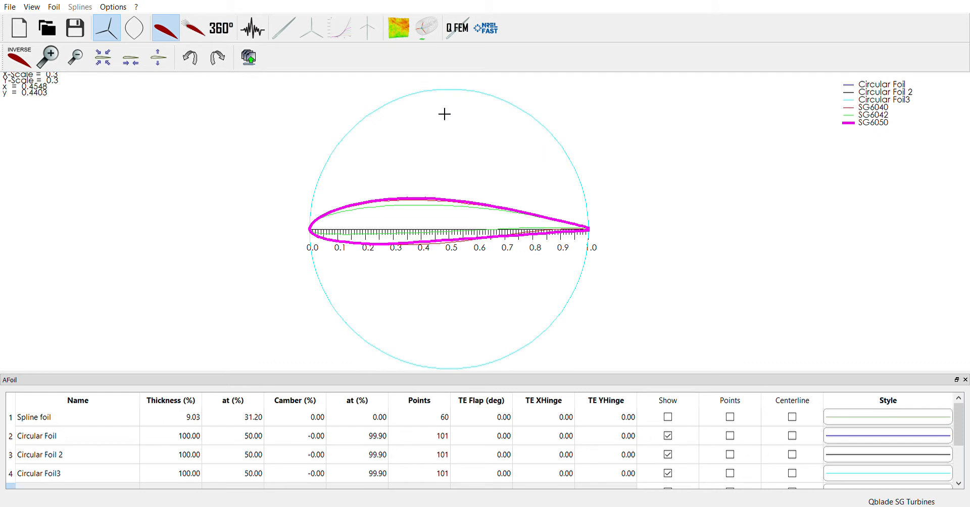
mouse_move(386, 81)
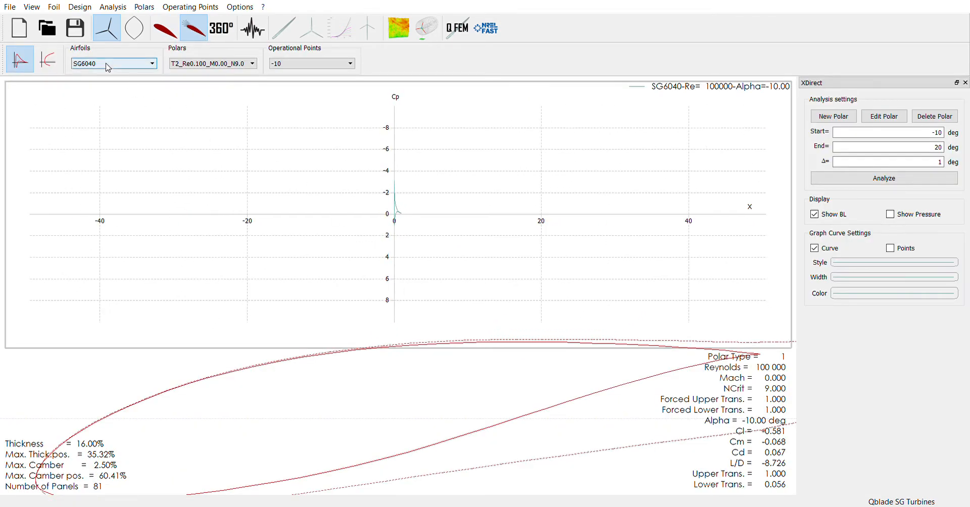
mouse_move(119, 70)
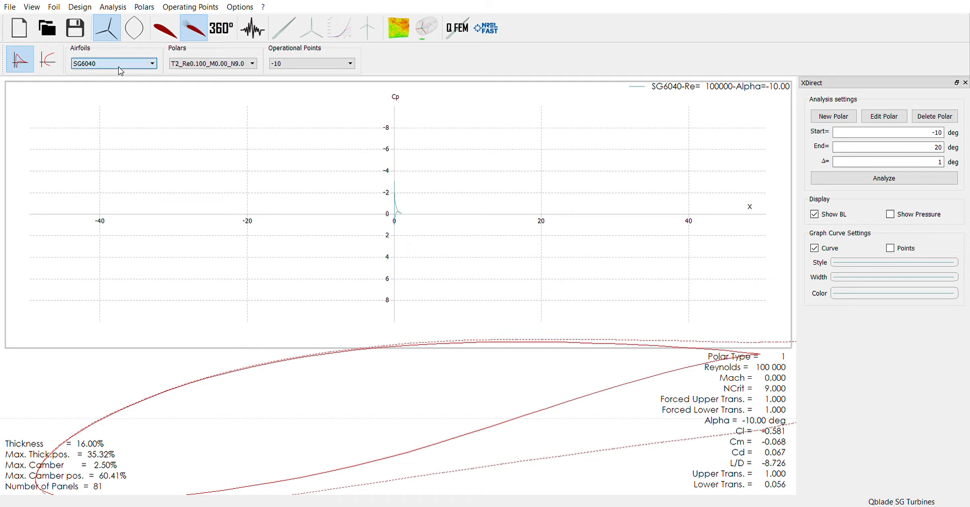
mouse_move(125, 107)
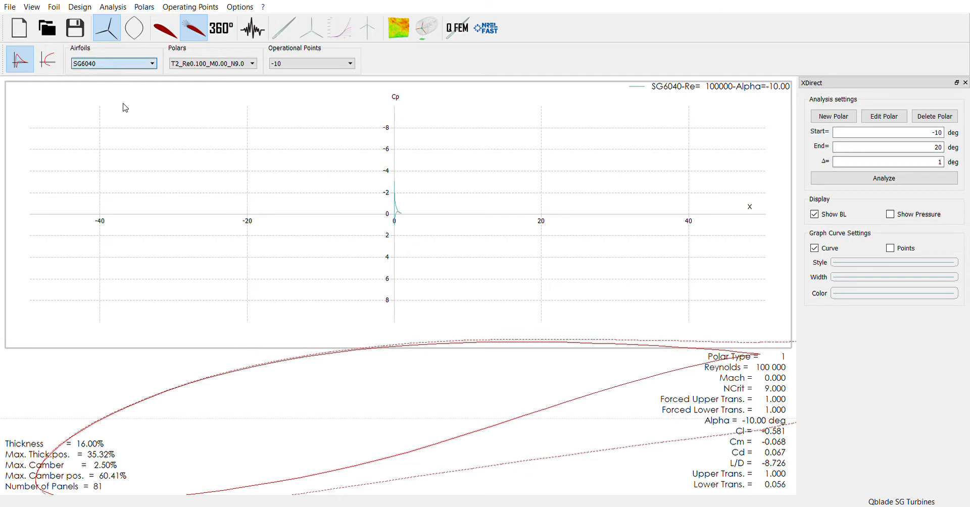
Select the SG6050 airfoil in XFoil Direct Analysis to show its Cp curve at −10°.
left_click(113, 63)
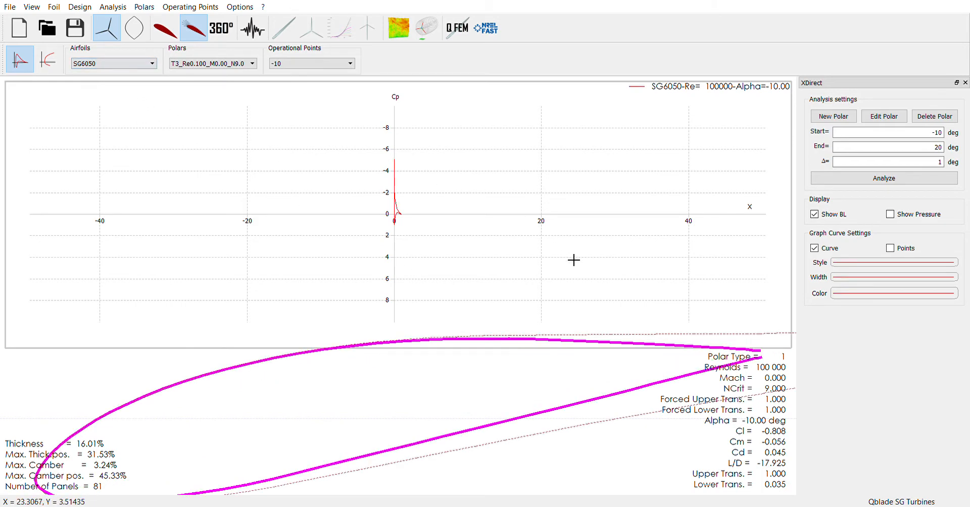
mouse_move(699, 271)
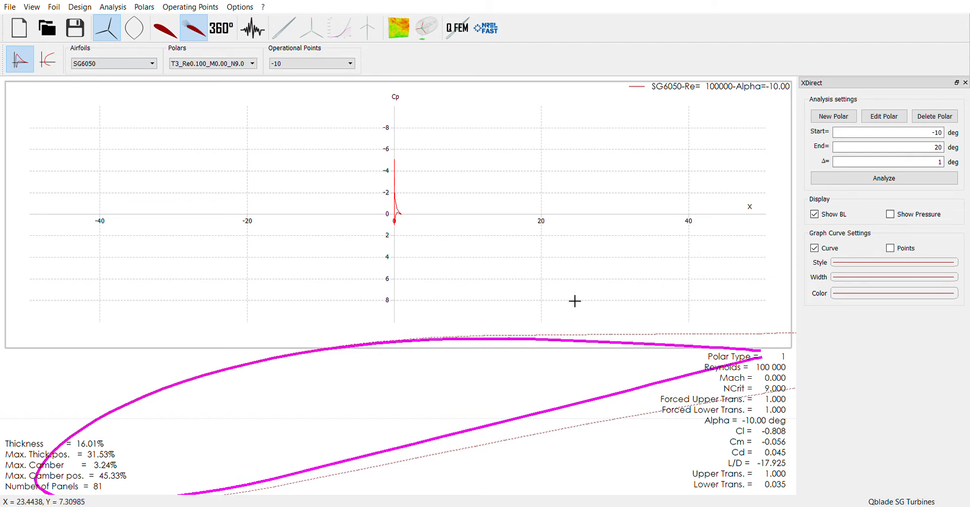
mouse_move(574, 302)
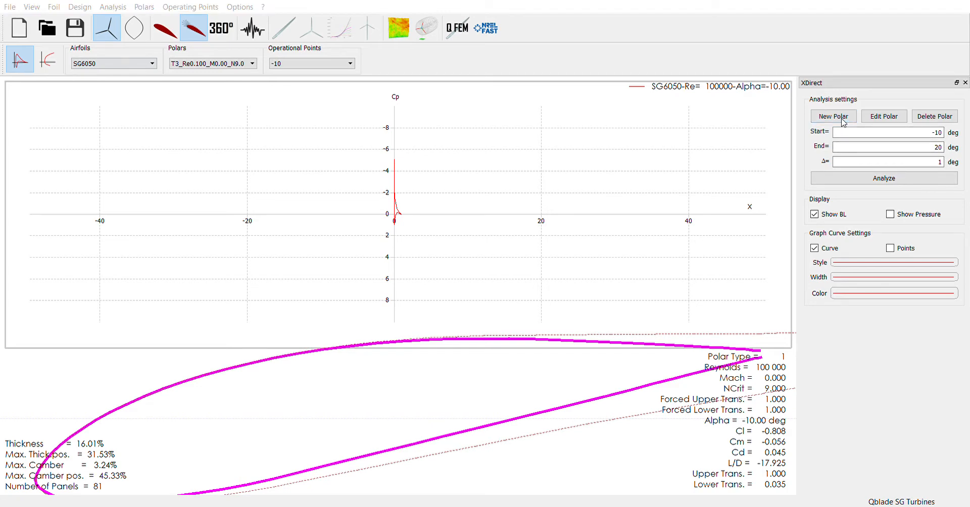
mouse_move(529, 195)
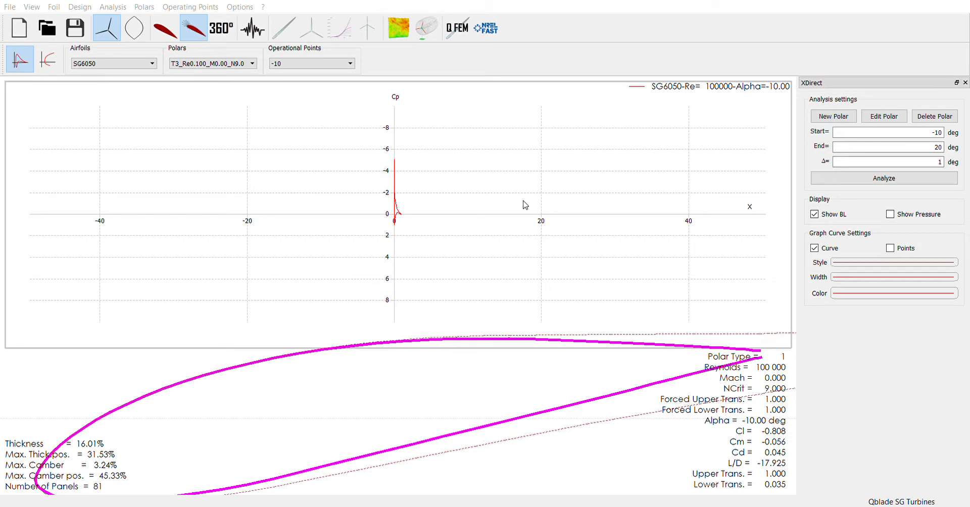
mouse_move(603, 117)
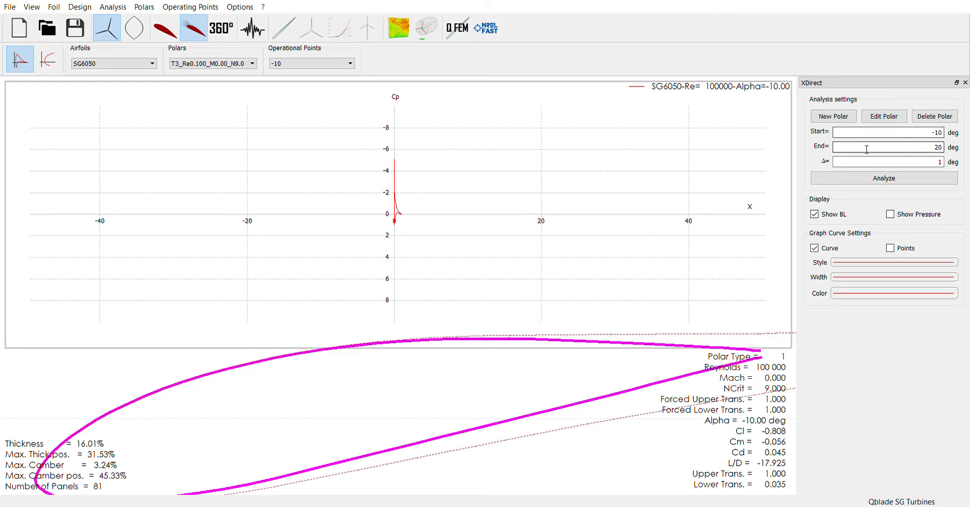
mouse_move(868, 156)
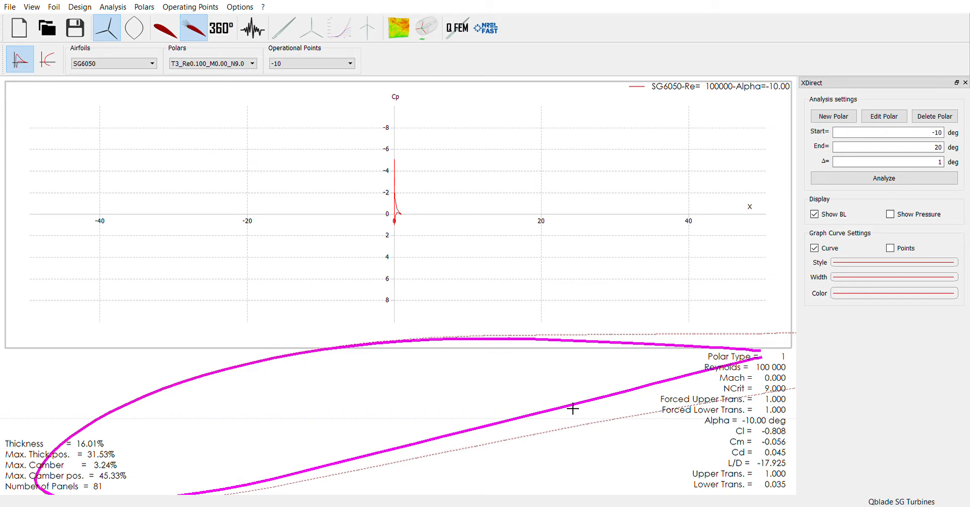
mouse_move(553, 357)
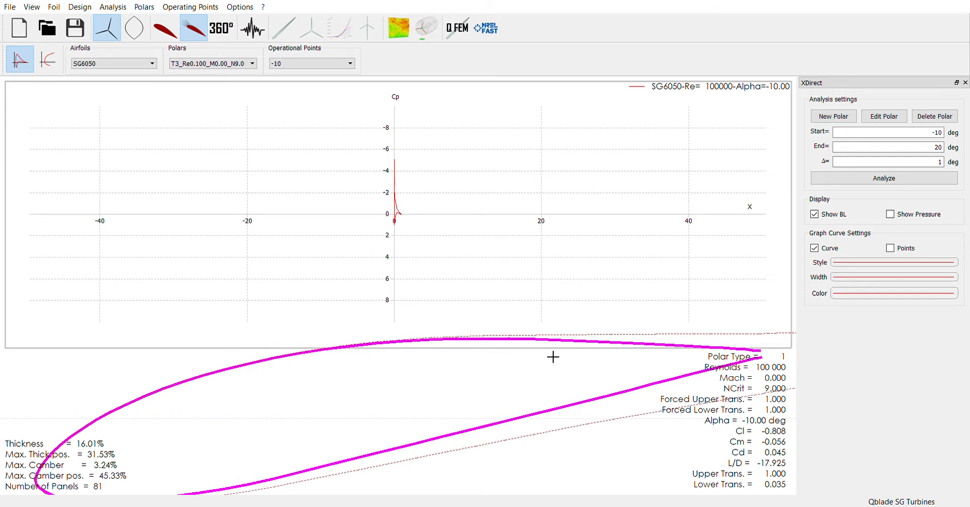
mouse_move(296, 149)
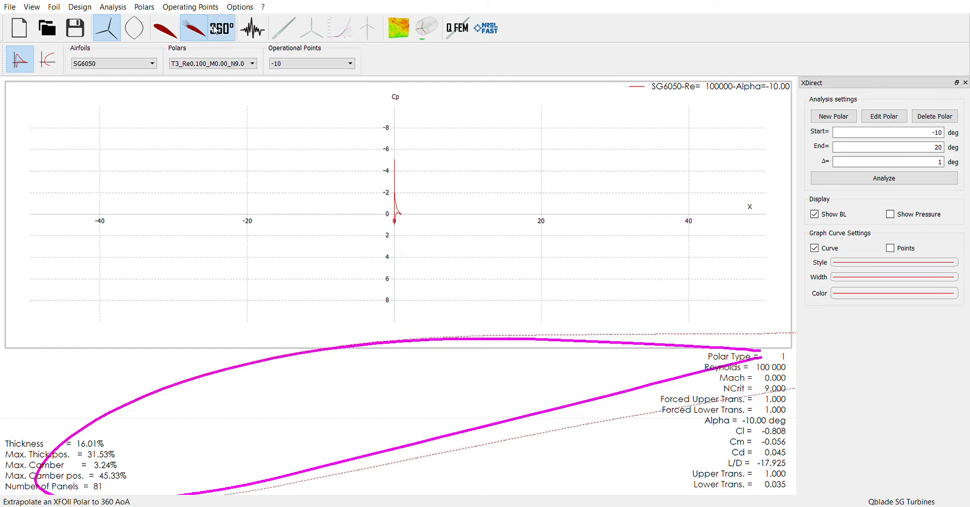
Pass through the 360 Polar module and switch to Rotor Blade Design showing the SG6040-42 rotor.
left_click(221, 27)
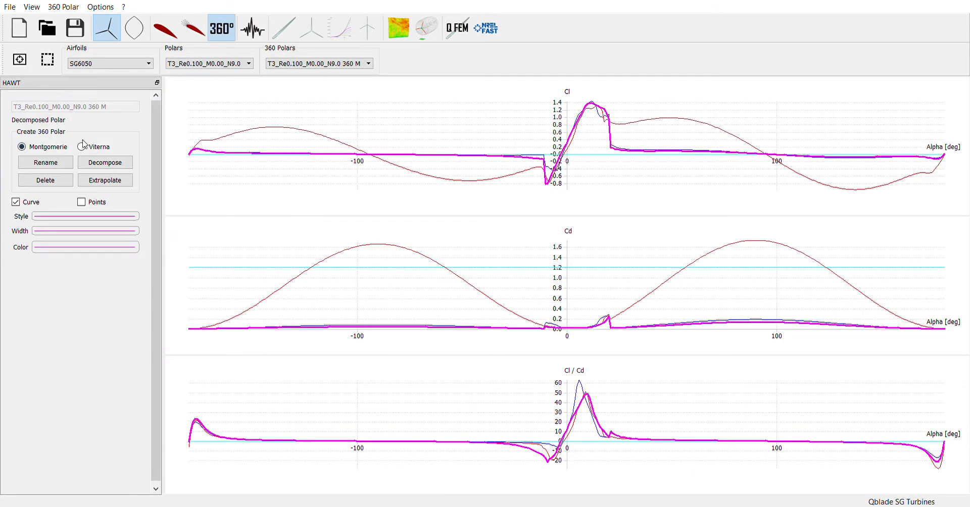
mouse_move(467, 192)
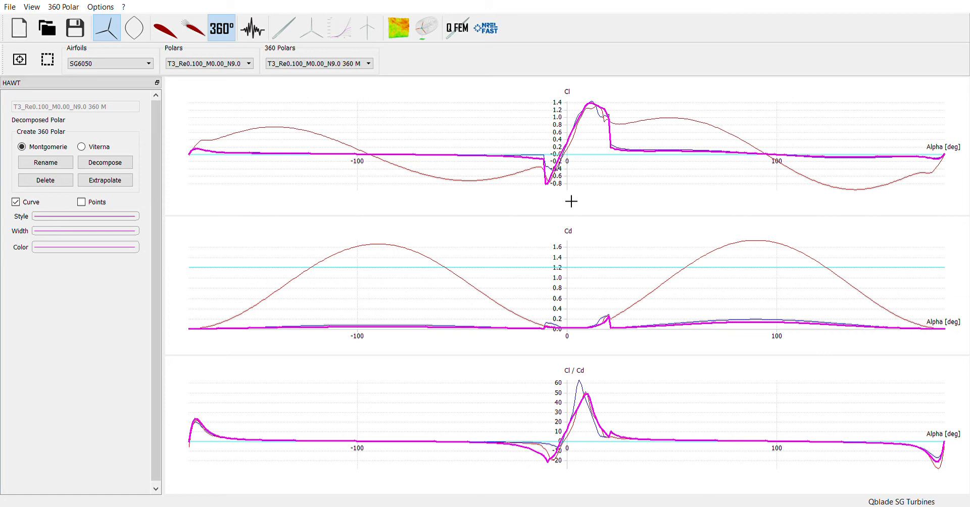
mouse_move(336, 316)
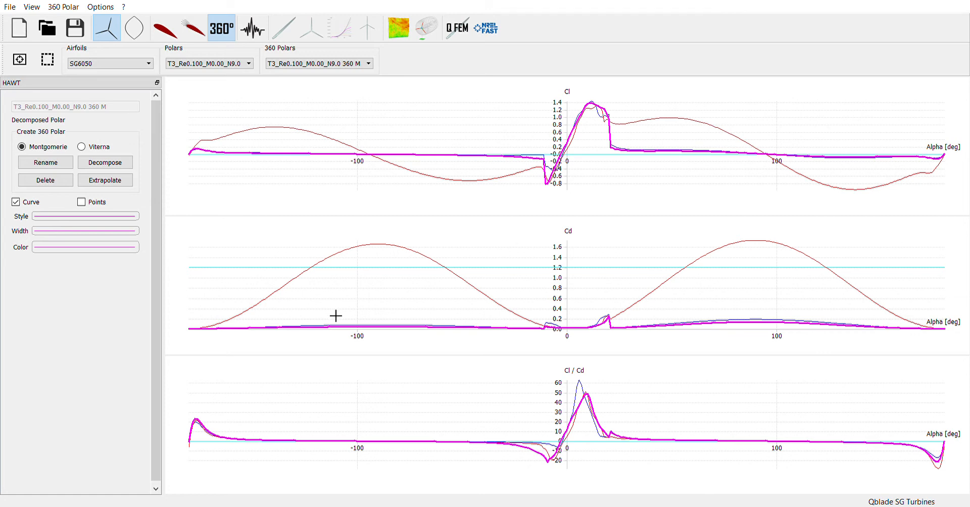
mouse_move(578, 148)
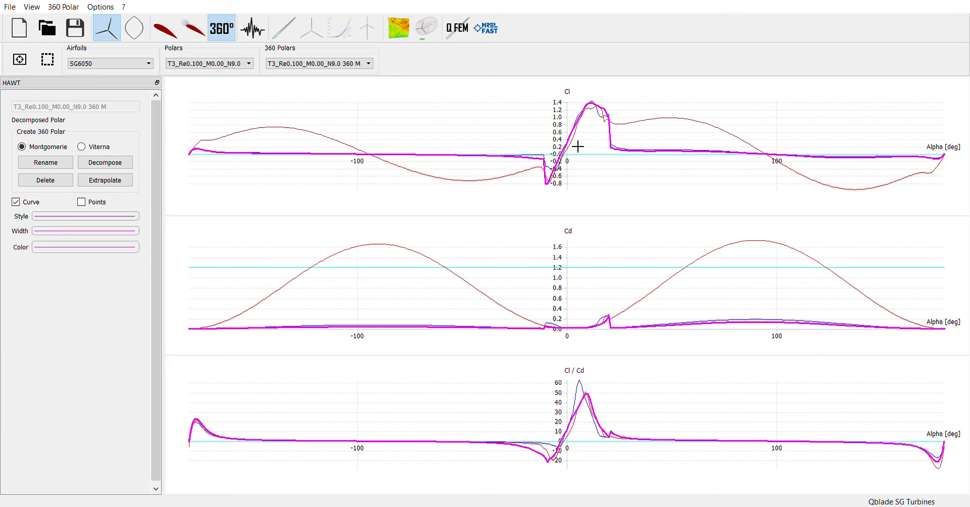
mouse_move(602, 117)
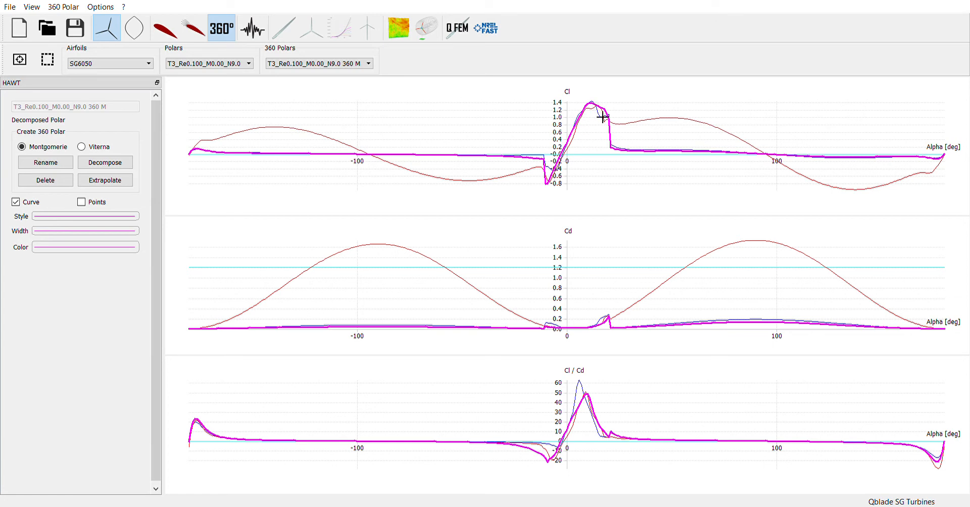
mouse_move(624, 332)
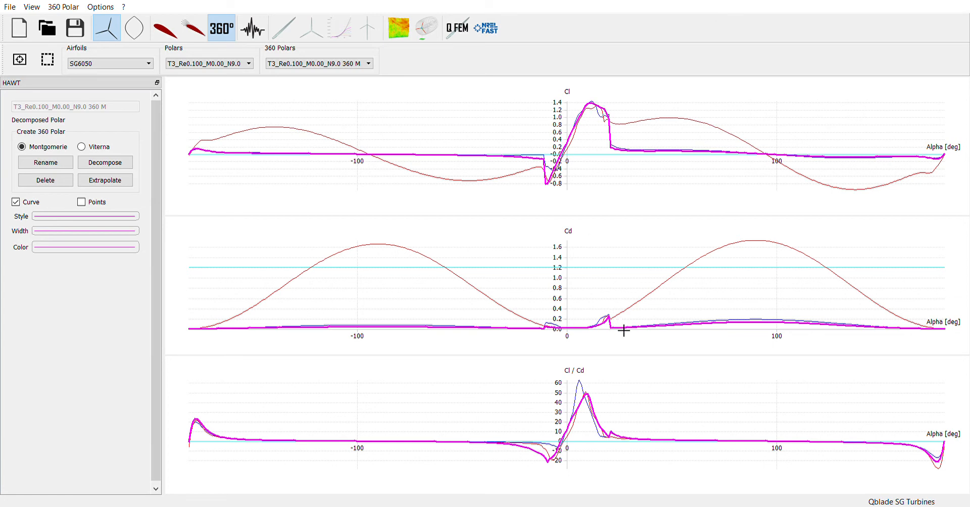
mouse_move(608, 395)
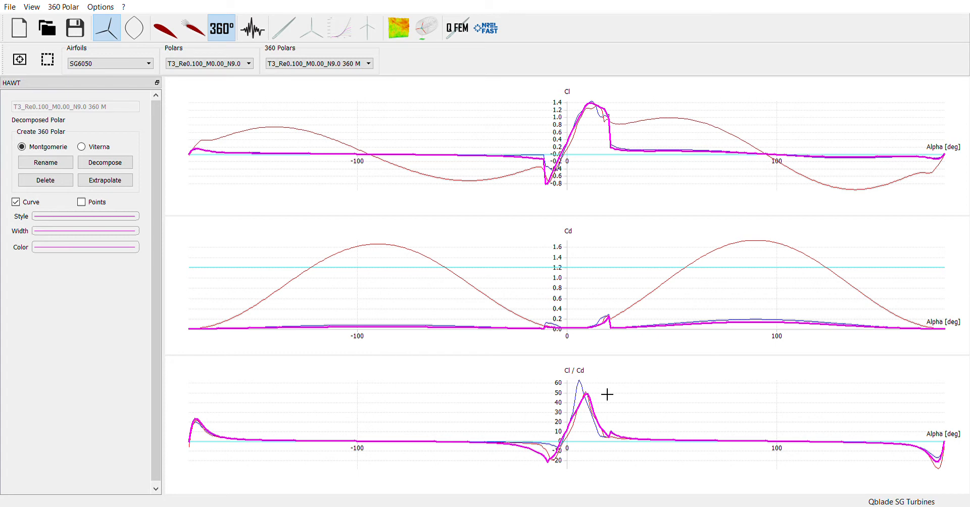
mouse_move(226, 164)
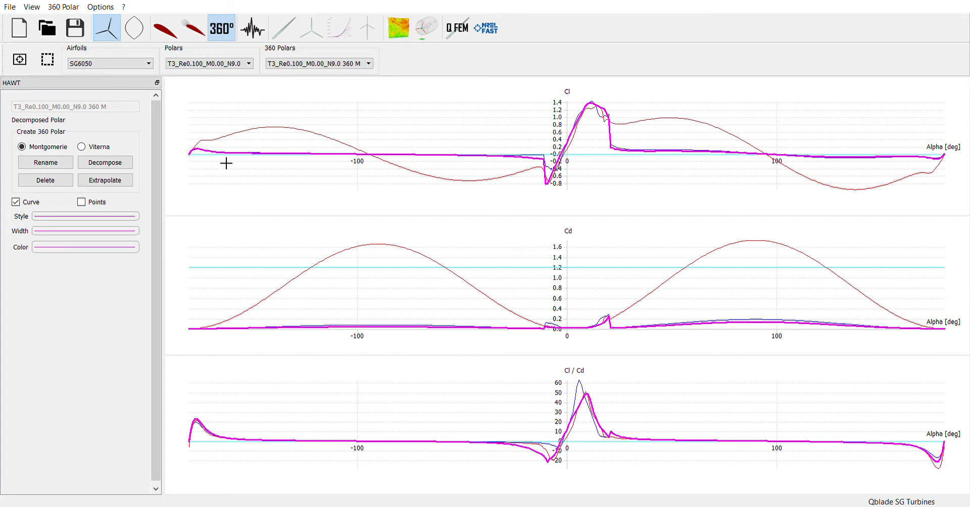
mouse_move(253, 28)
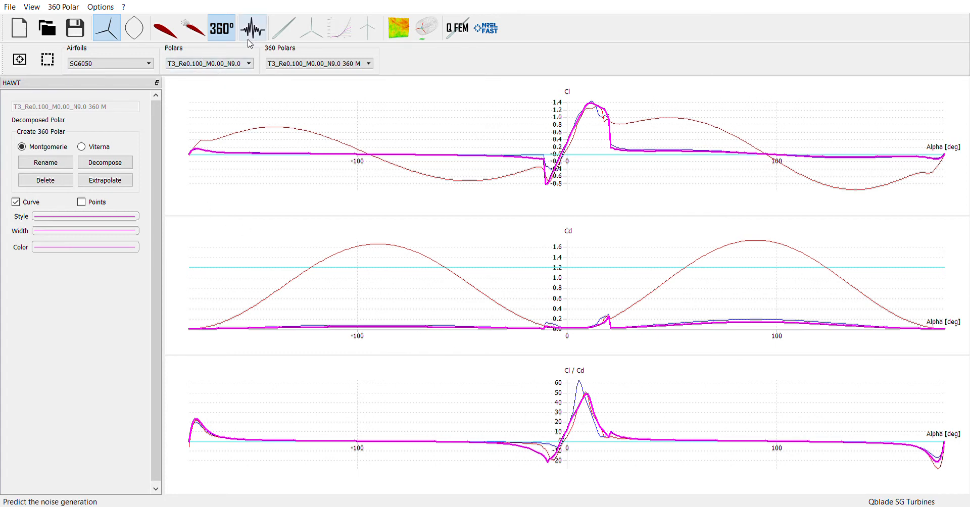
left_click(283, 28)
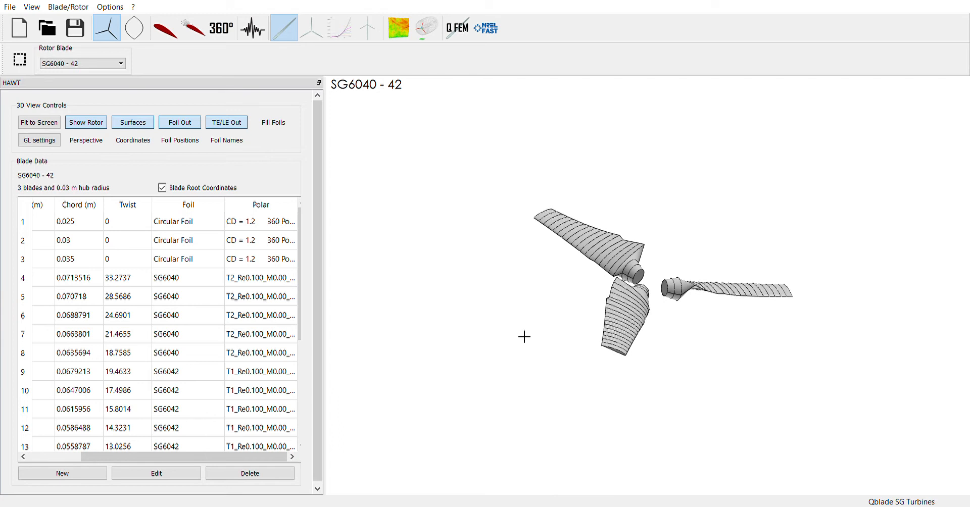
mouse_move(249, 329)
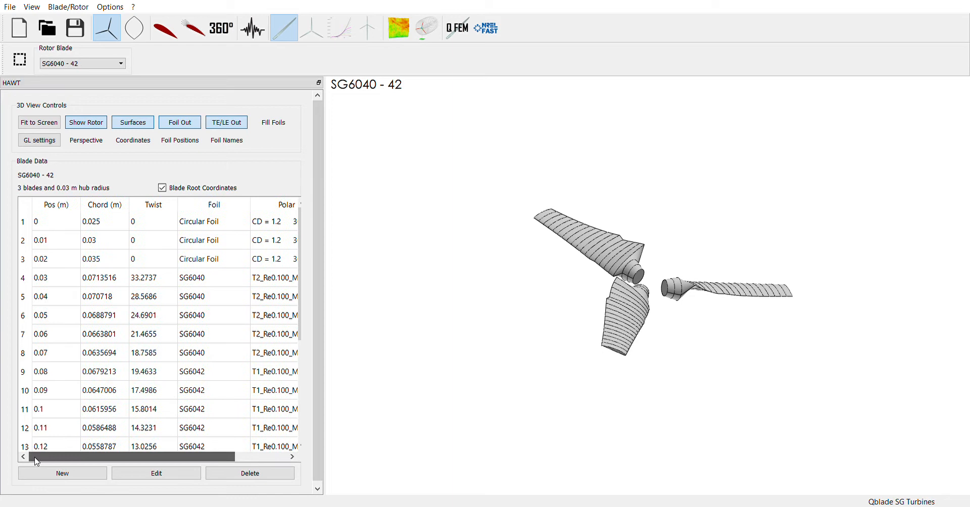
scroll("down", 3)
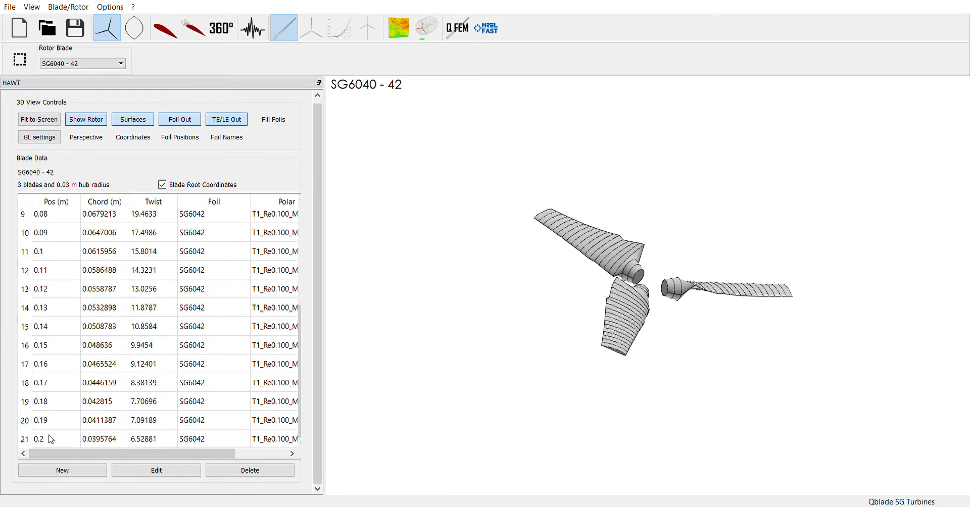
mouse_move(72, 382)
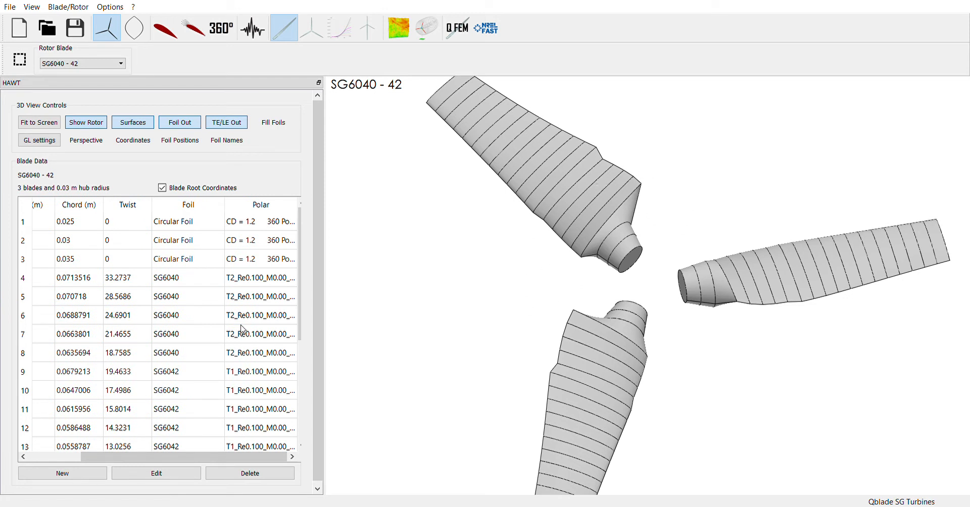
mouse_move(246, 309)
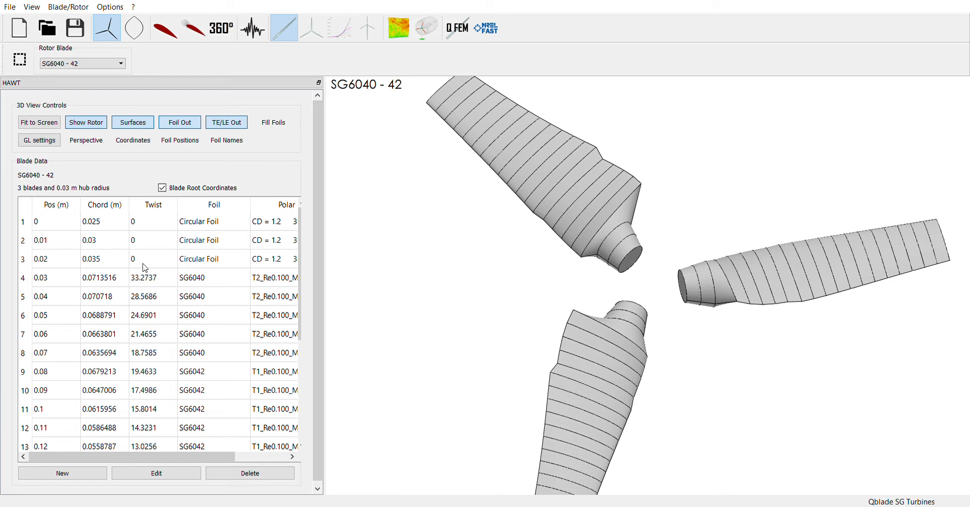
scroll("down", 3)
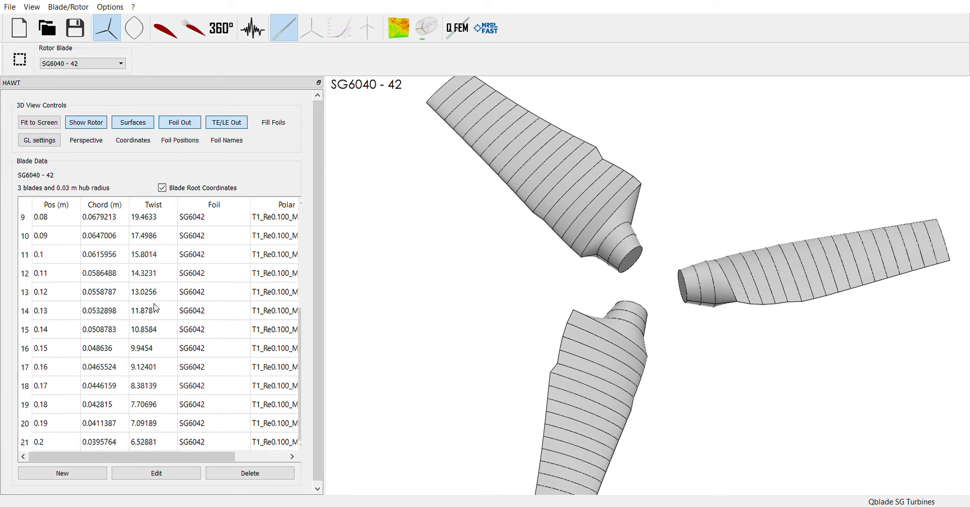
left_click(156, 473)
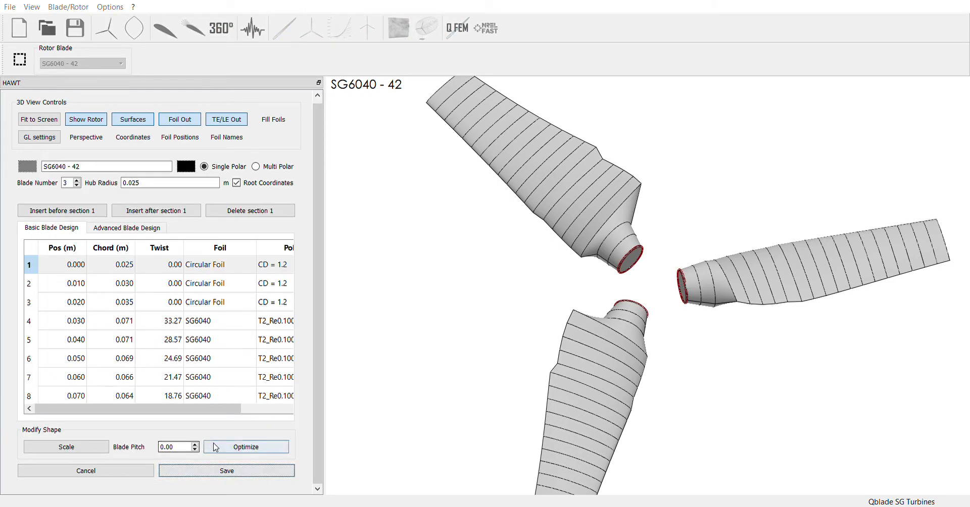
mouse_move(492, 125)
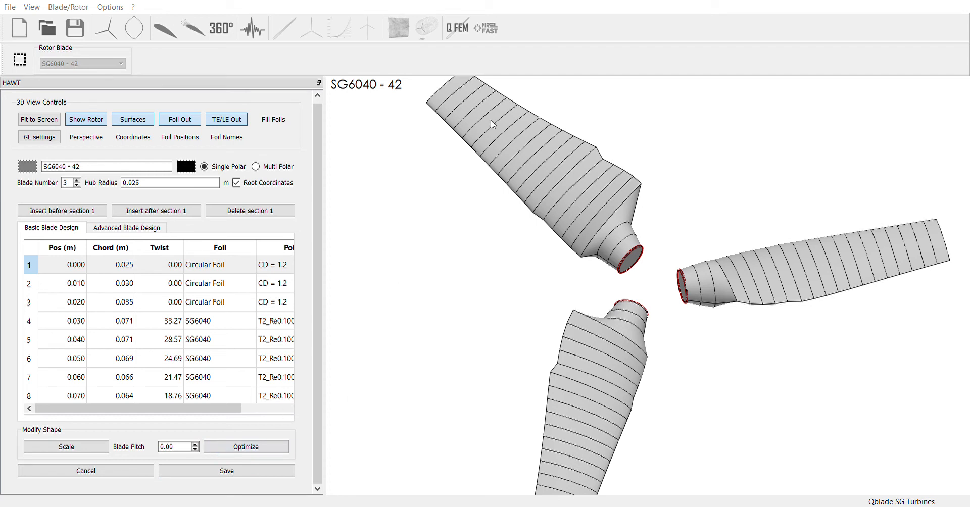
mouse_move(504, 117)
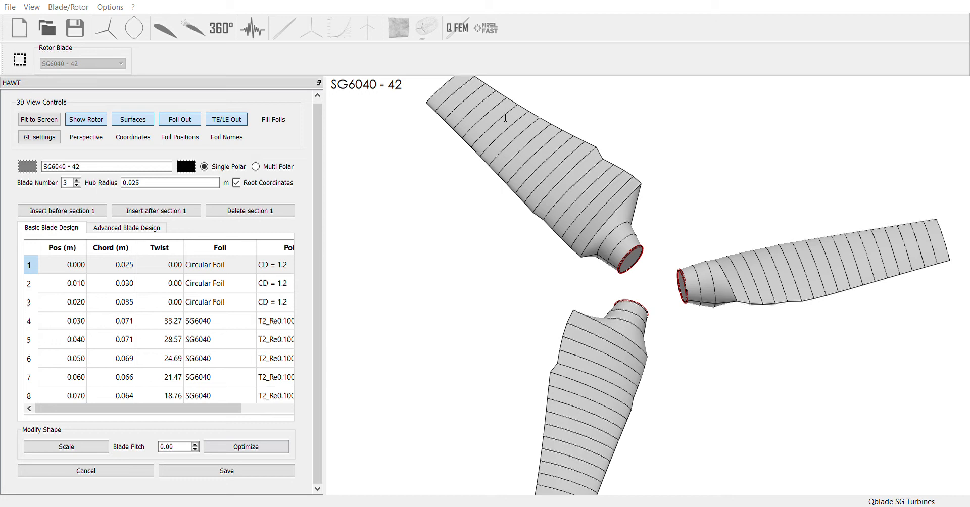
mouse_move(468, 158)
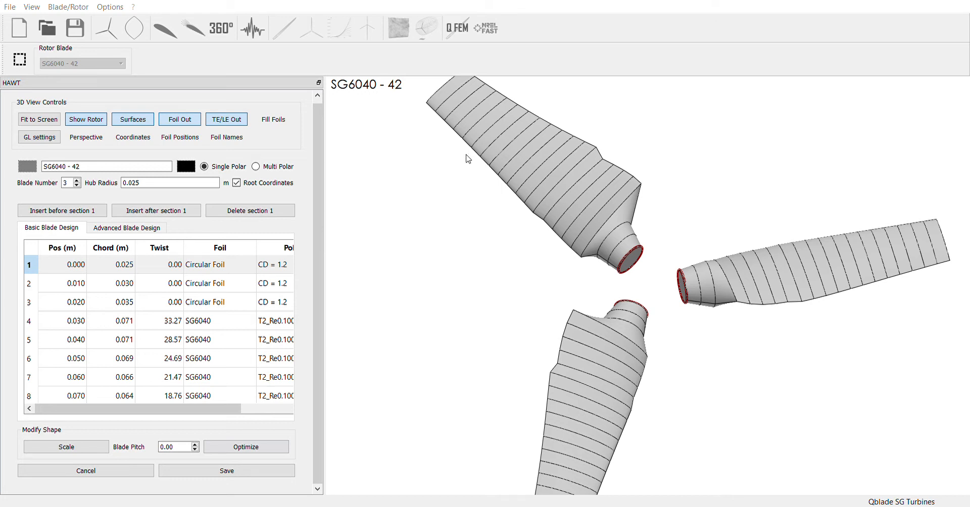
mouse_move(551, 155)
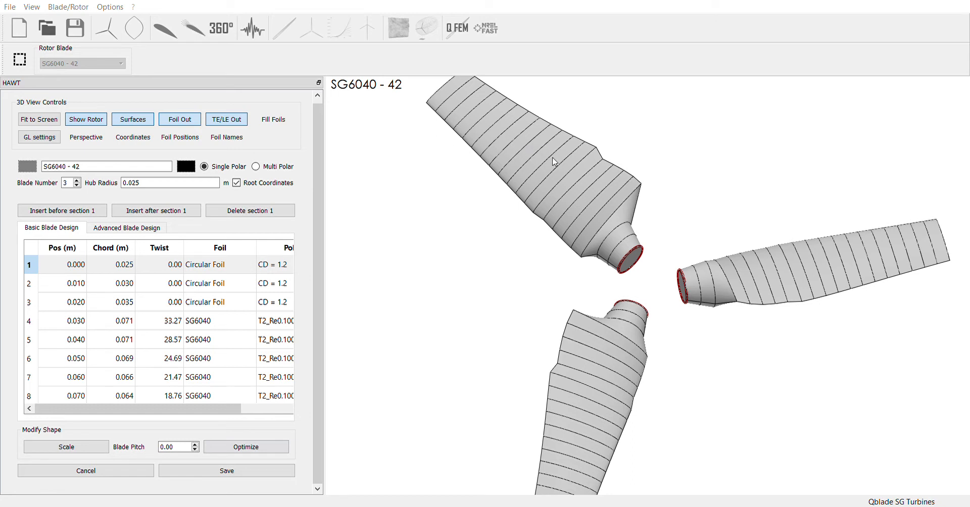
mouse_move(637, 167)
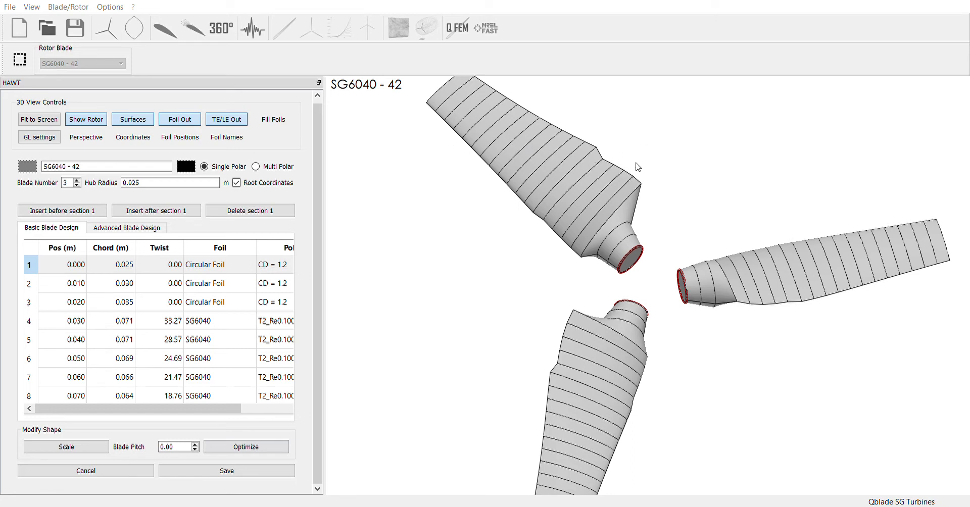
mouse_move(685, 156)
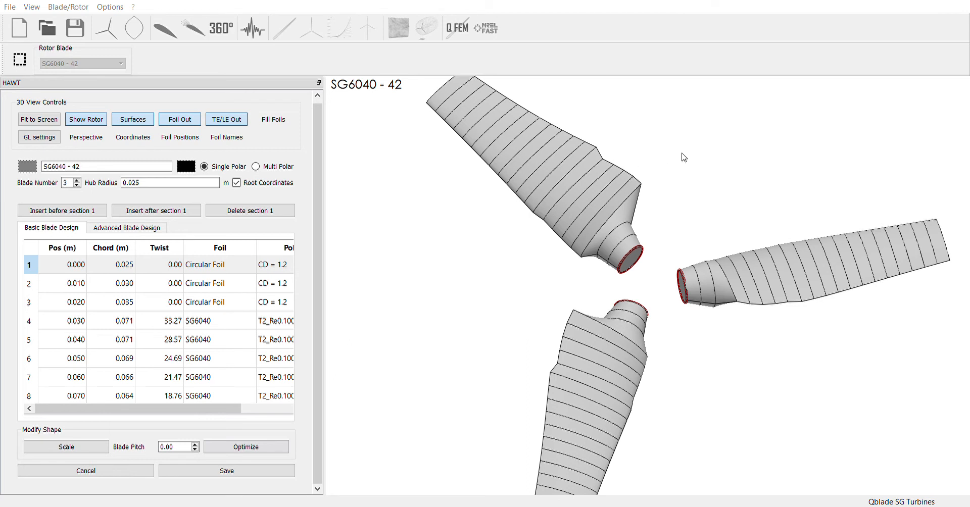
mouse_move(775, 92)
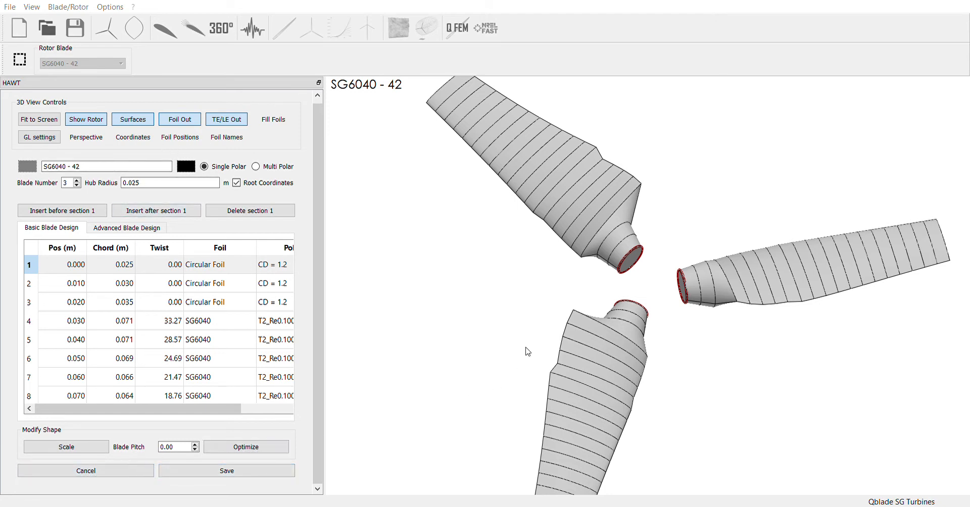
mouse_move(498, 274)
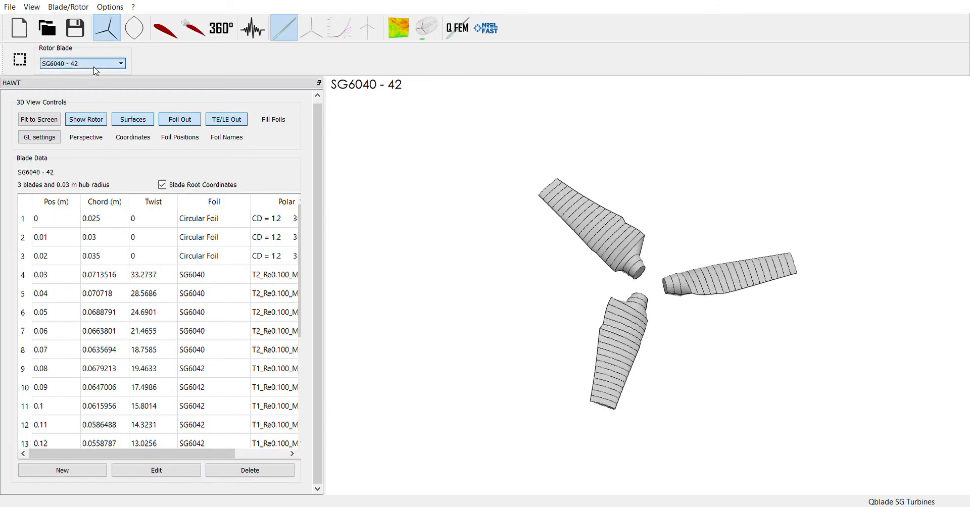
View the SG 6050 Solo blade, return to SG6040 - 42, and load its multi-parameter BEM results.
left_click(81, 63)
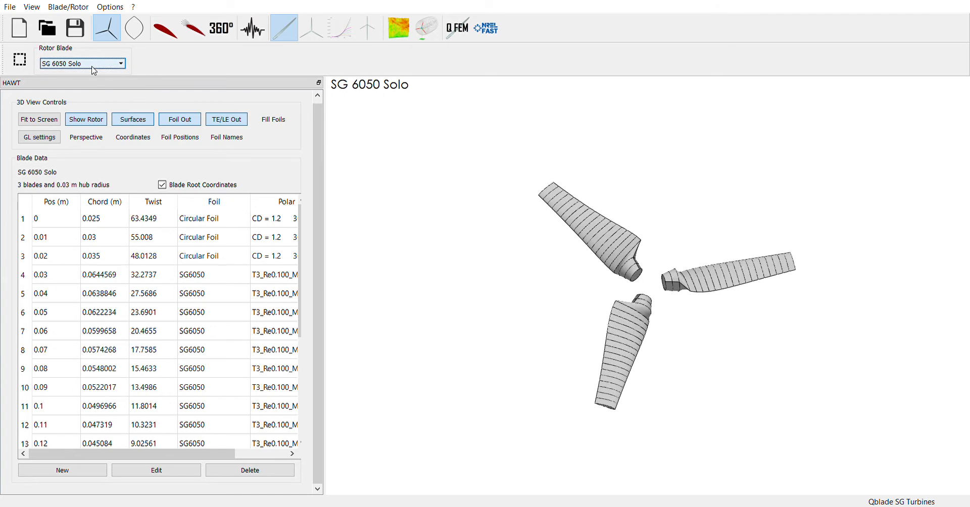
left_click(82, 63)
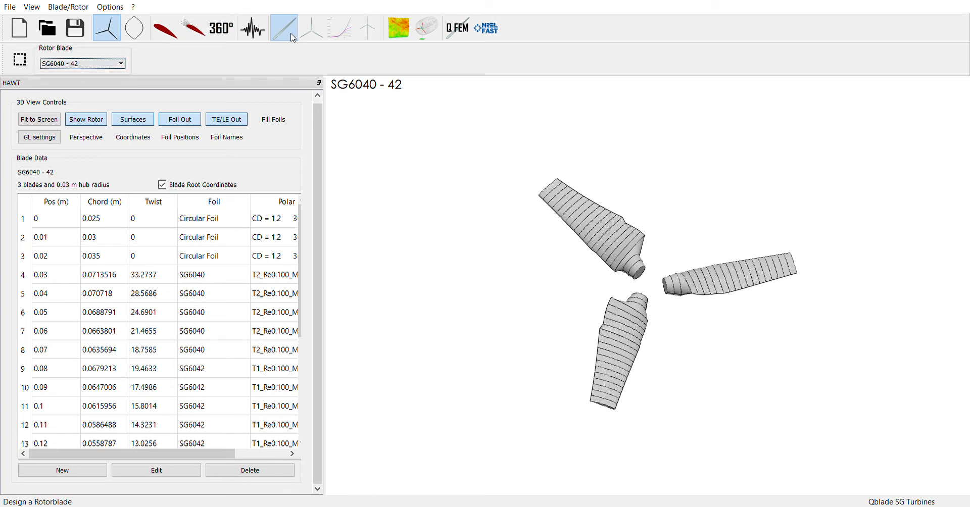
left_click(312, 29)
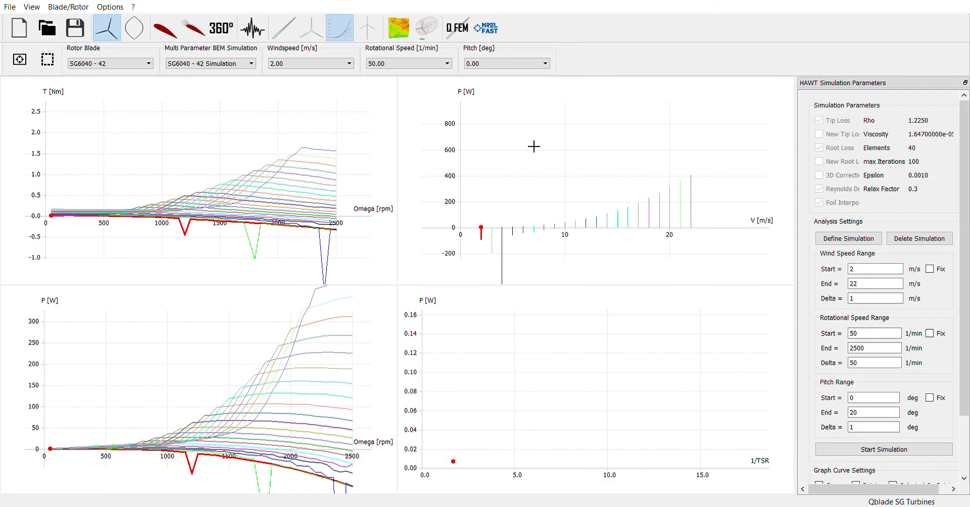
mouse_move(746, 150)
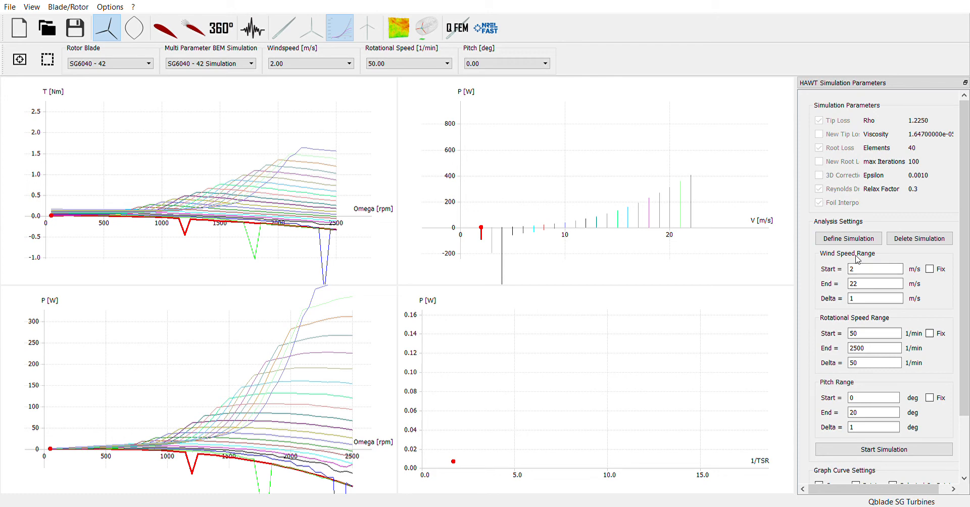
mouse_move(886, 100)
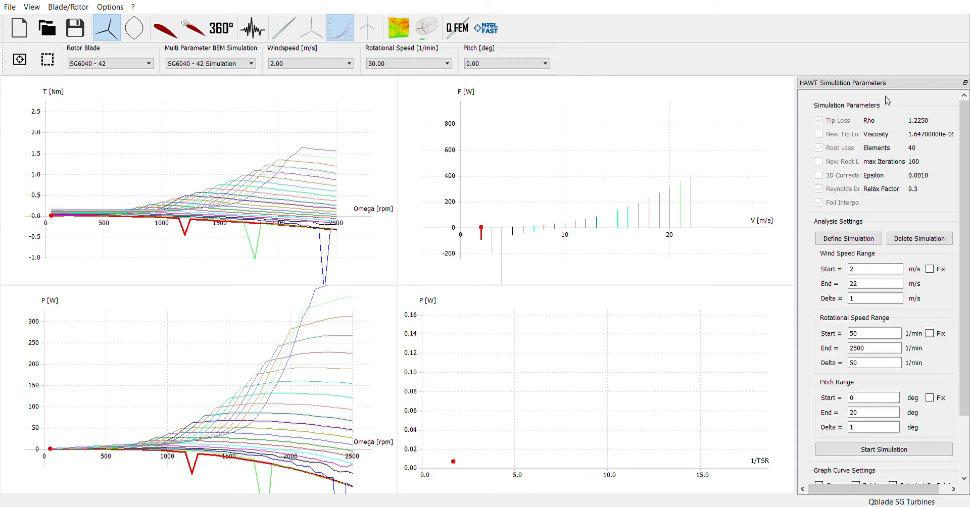
mouse_move(417, 193)
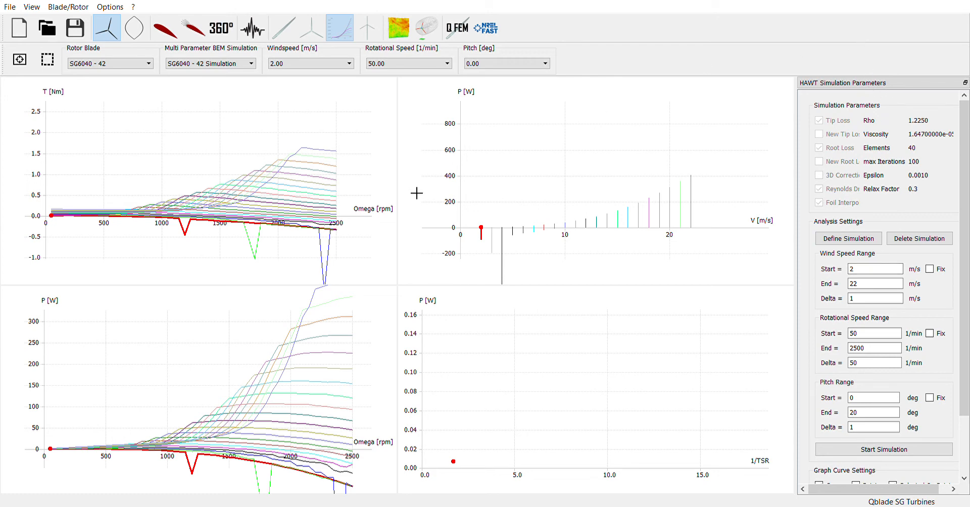
mouse_move(277, 179)
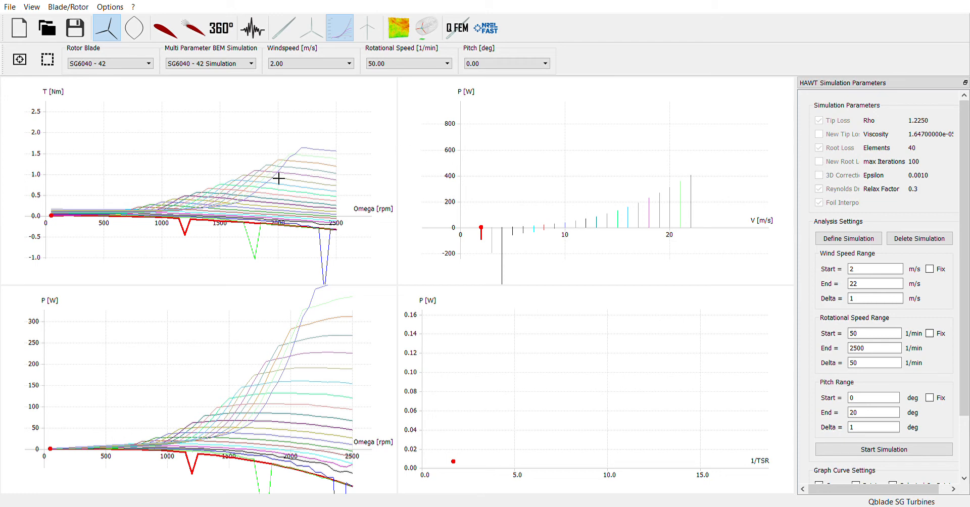
mouse_move(501, 195)
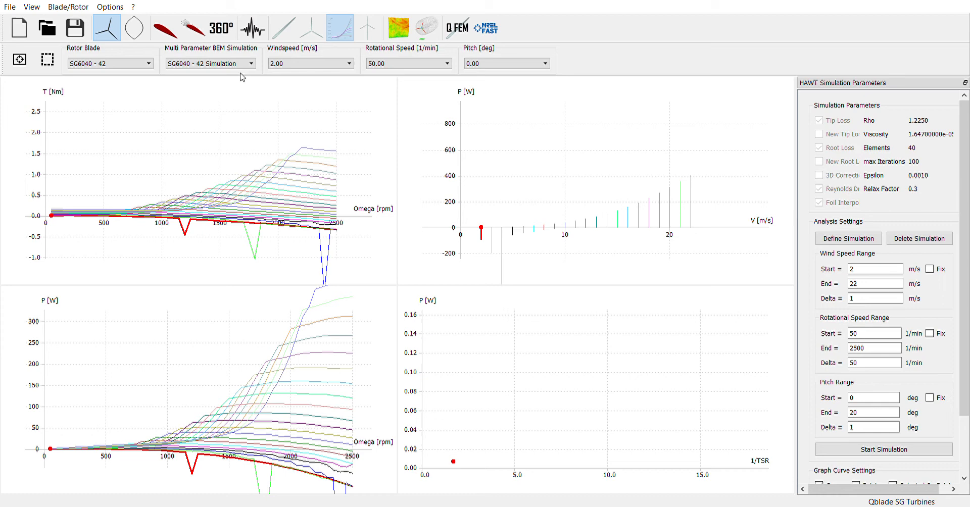
Show multi-parameter BEM results for SG 6050 Solo, then for the SG 6040 Solo rotor.
left_click(209, 63)
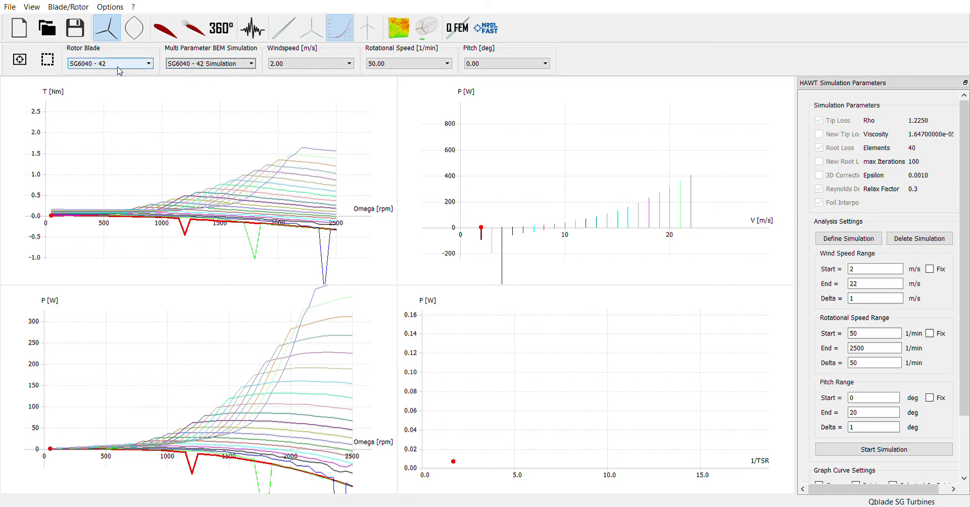
left_click(110, 63)
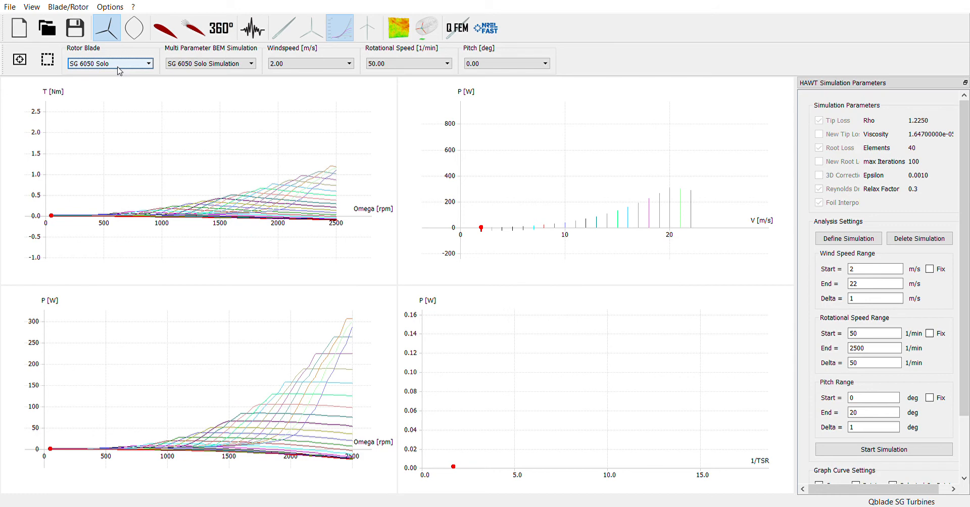
left_click(109, 62)
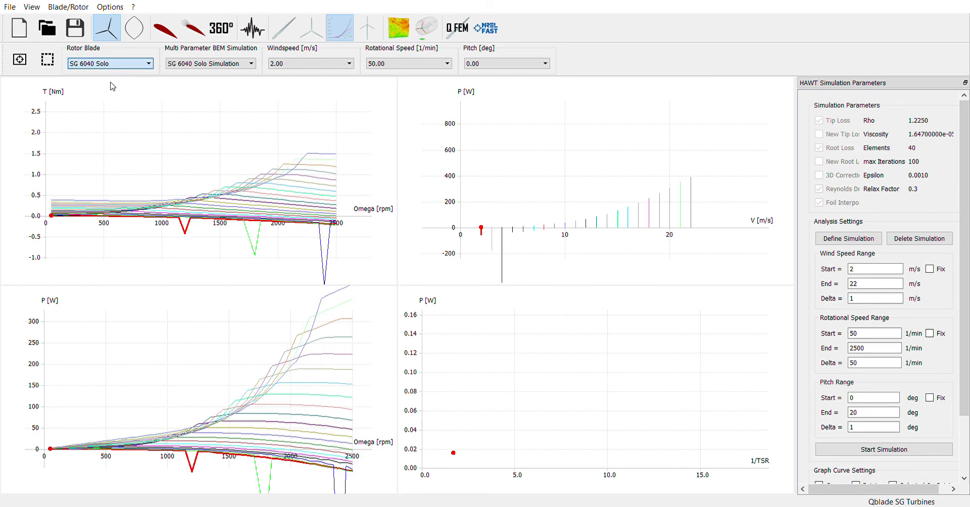
mouse_move(118, 93)
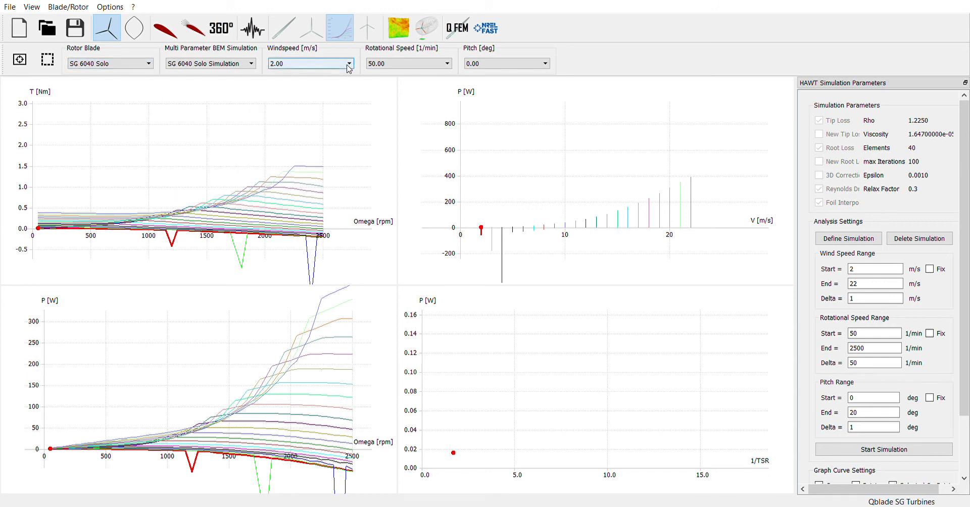
mouse_move(318, 72)
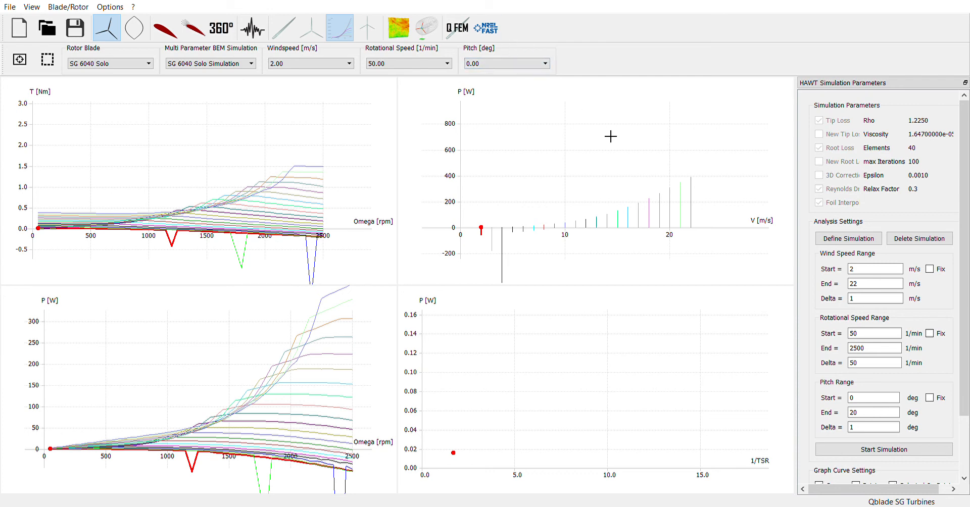
mouse_move(581, 166)
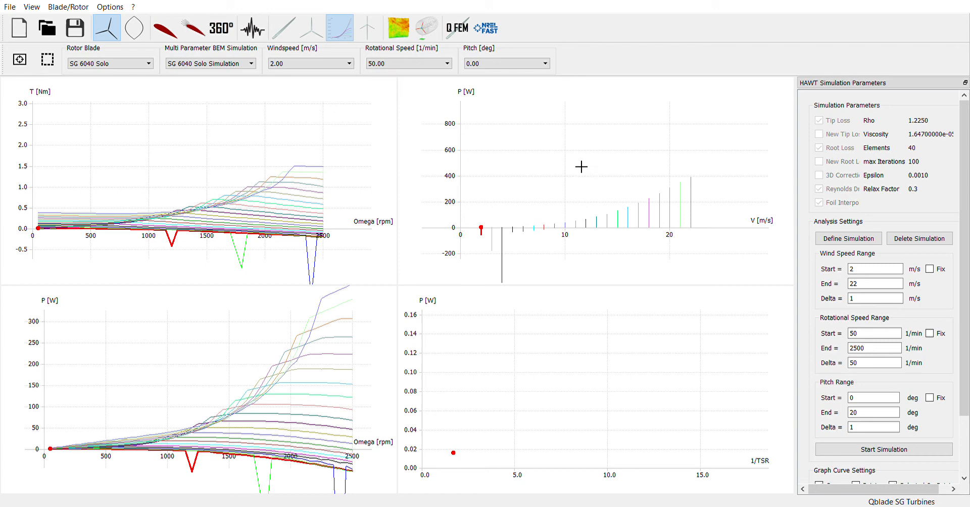
mouse_move(567, 117)
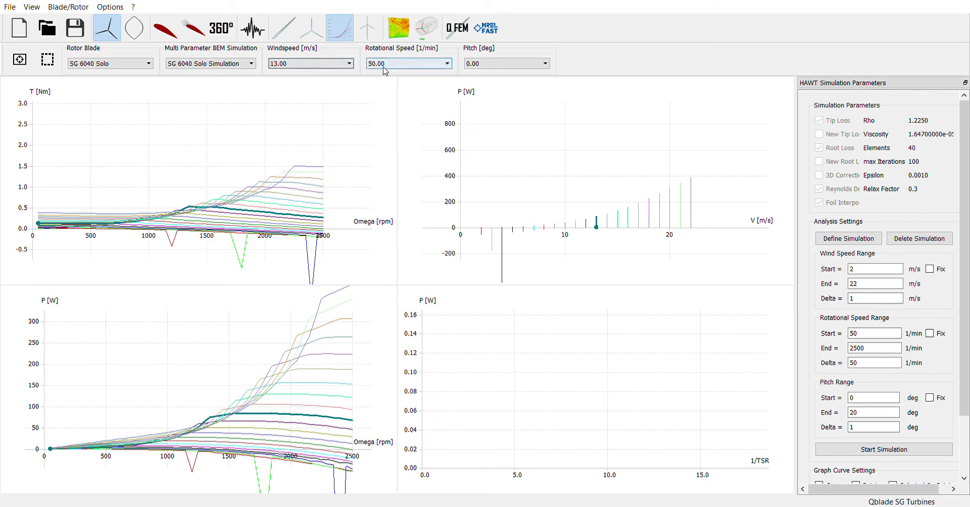
mouse_move(391, 85)
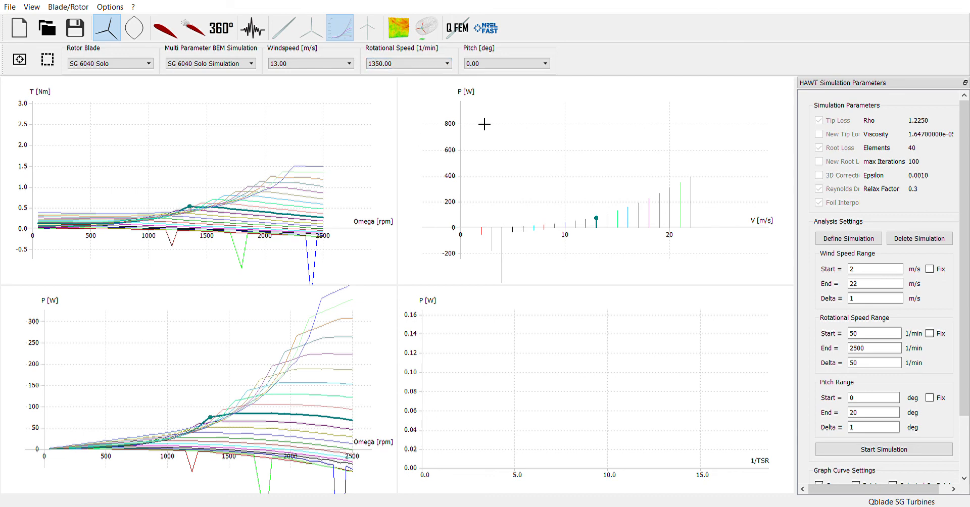
mouse_move(431, 120)
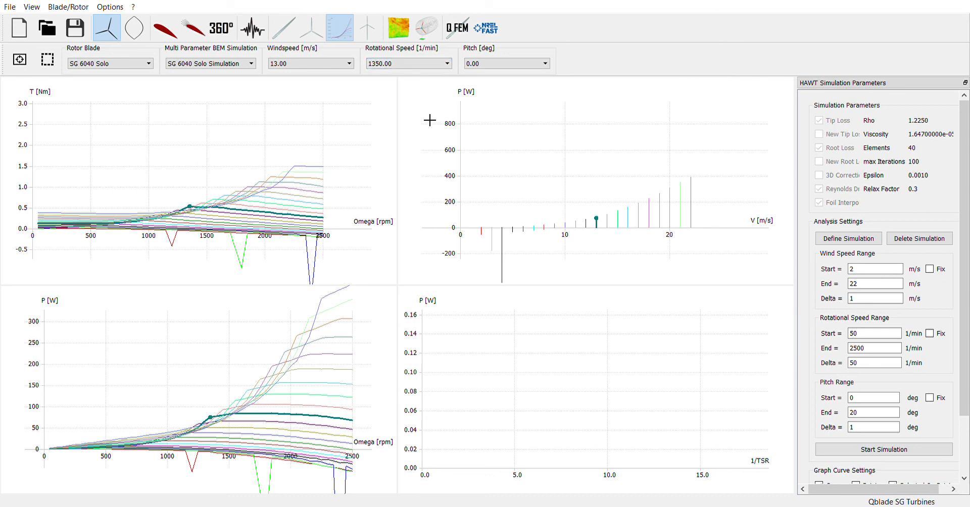
mouse_move(302, 169)
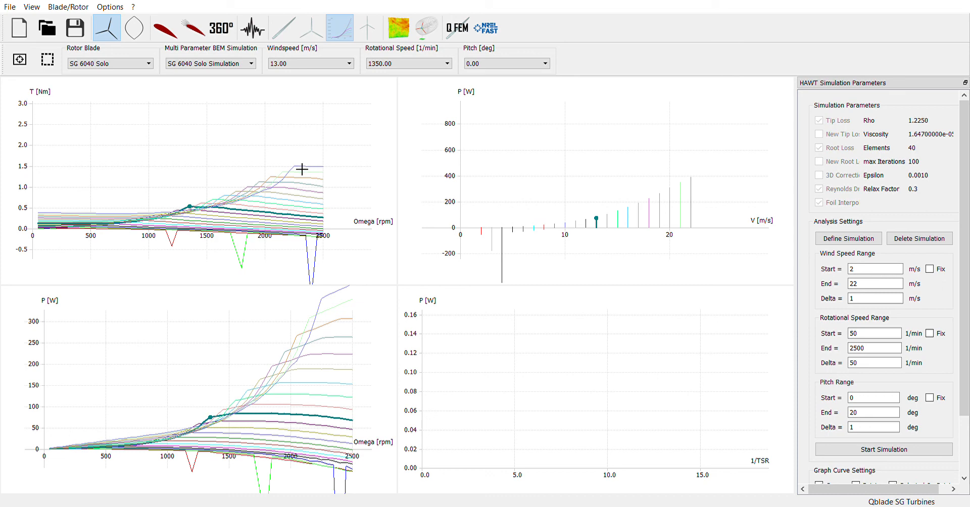
mouse_move(211, 207)
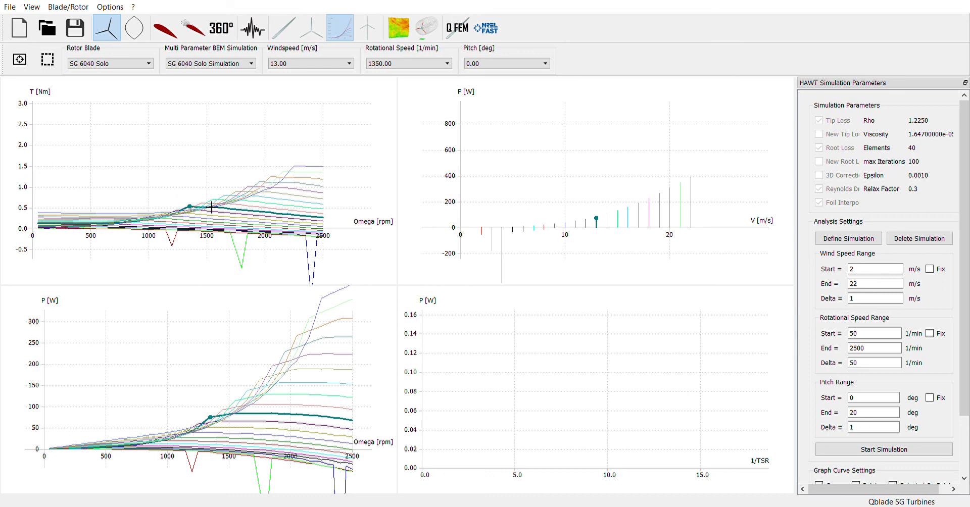
mouse_move(222, 174)
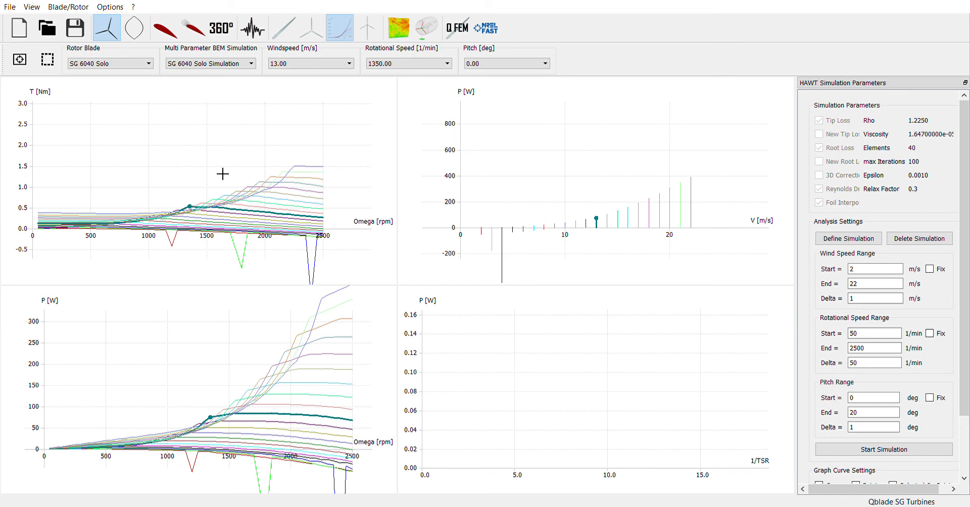
mouse_move(459, 154)
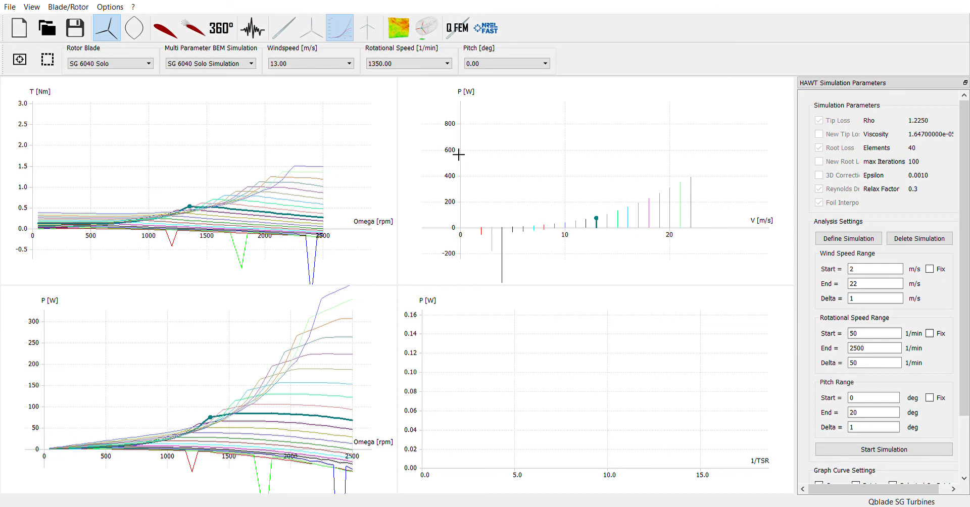
mouse_move(467, 112)
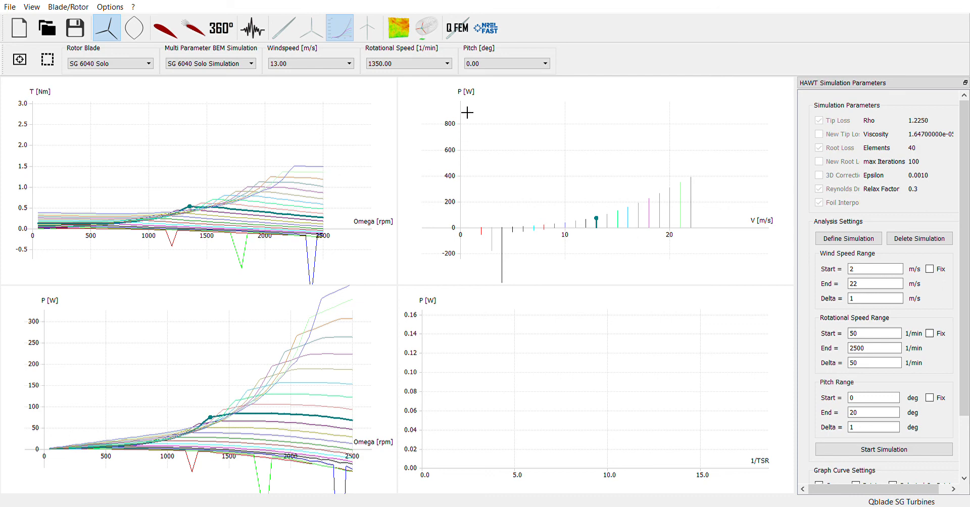
mouse_move(418, 184)
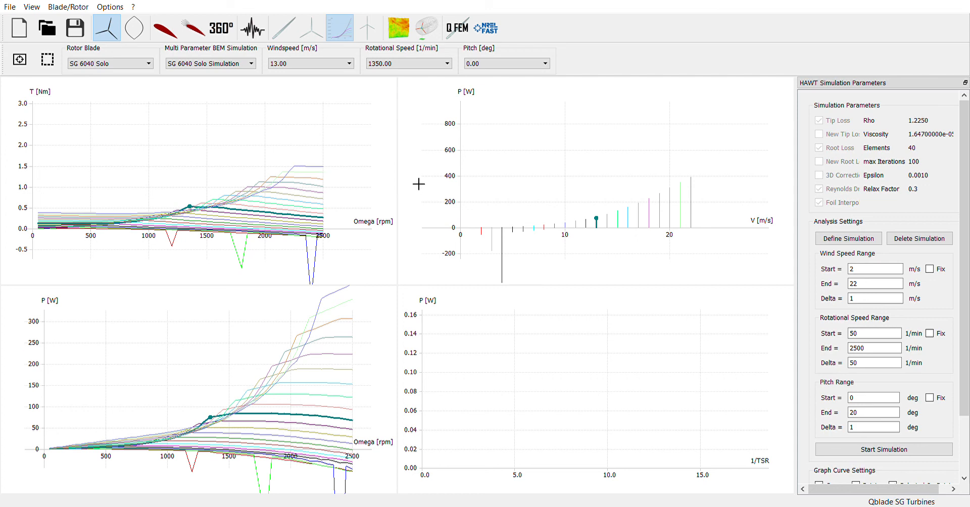
mouse_move(410, 191)
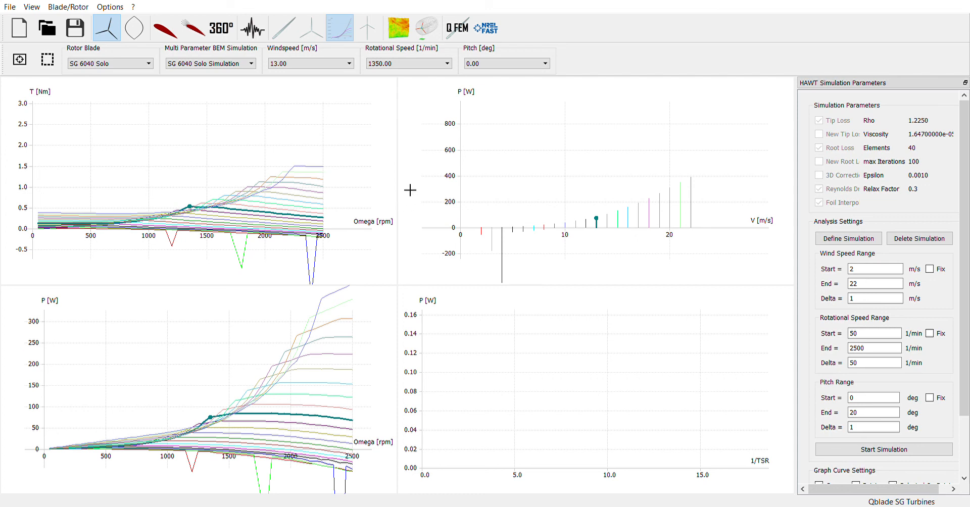
mouse_move(394, 186)
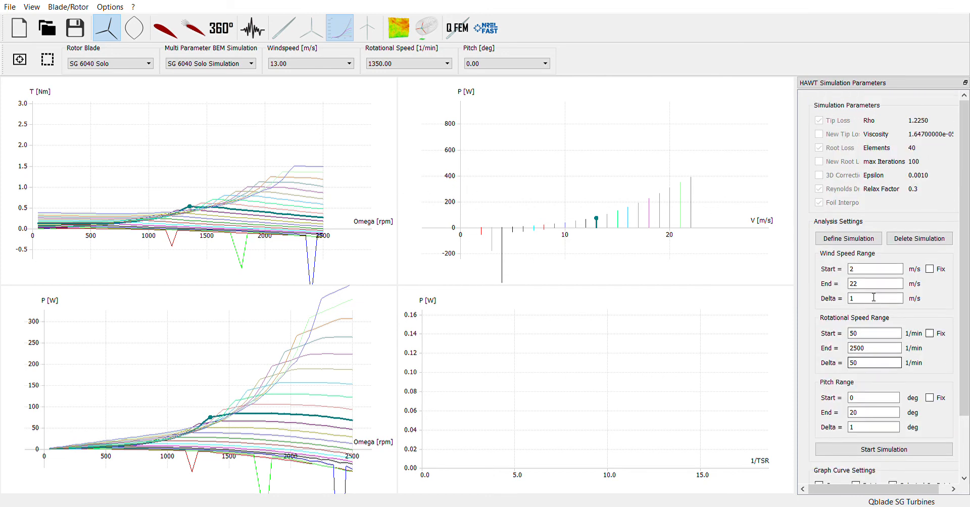
mouse_move(638, 201)
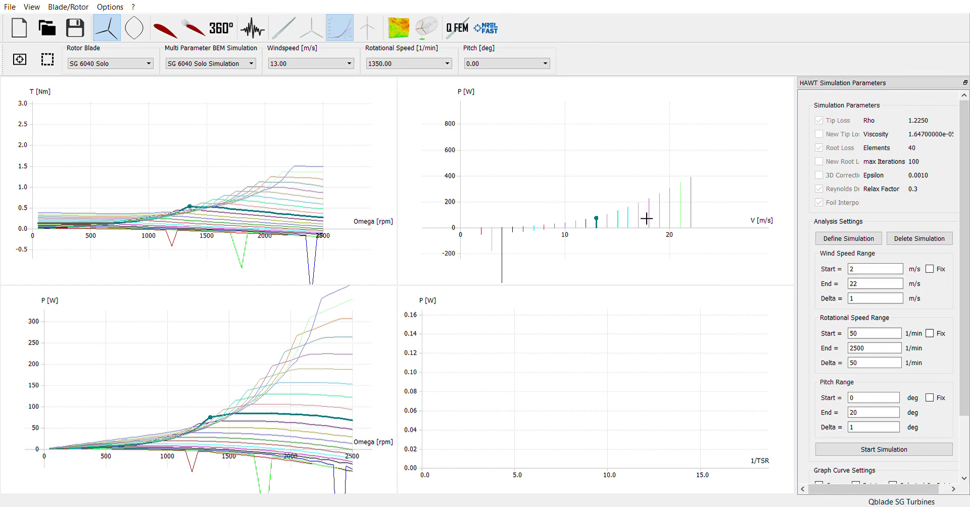
mouse_move(654, 185)
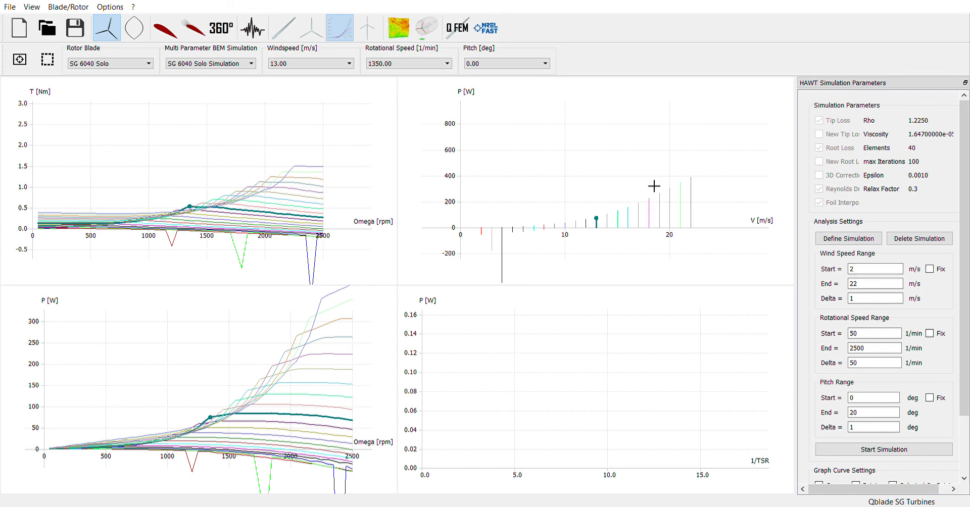